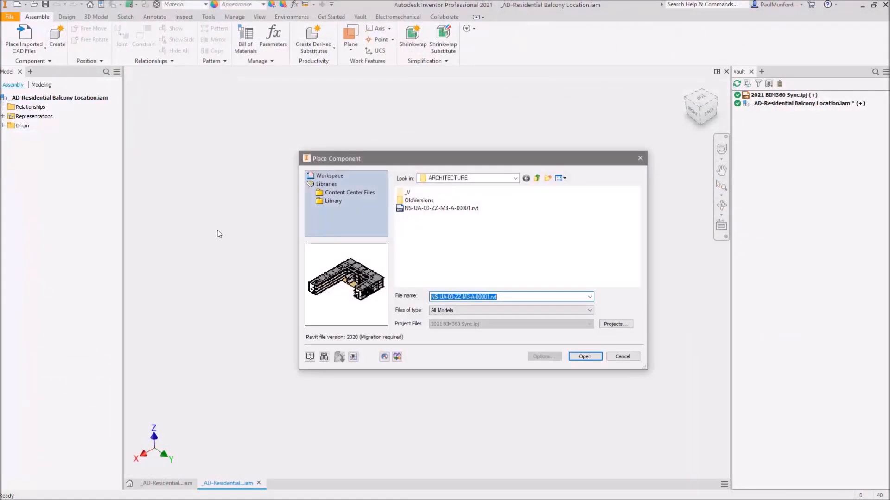
Place the Revit building model as a reference, grounded at the origin, and expand its walls
{"action": "left_click", "coordinate": [584, 356]}
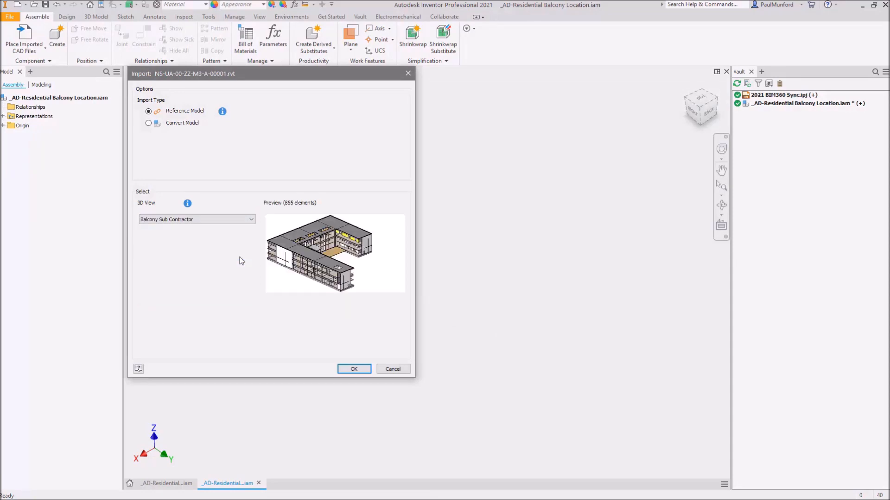
{"action": "left_click", "coordinate": [354, 370]}
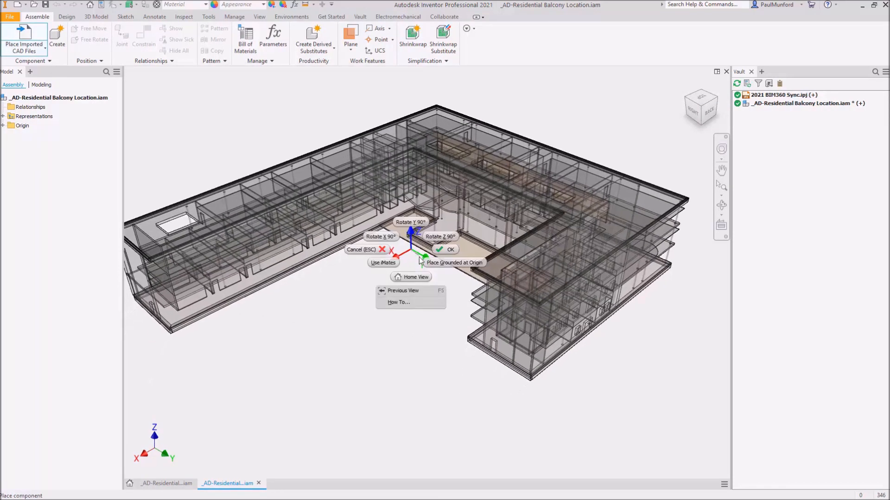
{"action": "left_click", "coordinate": [447, 250]}
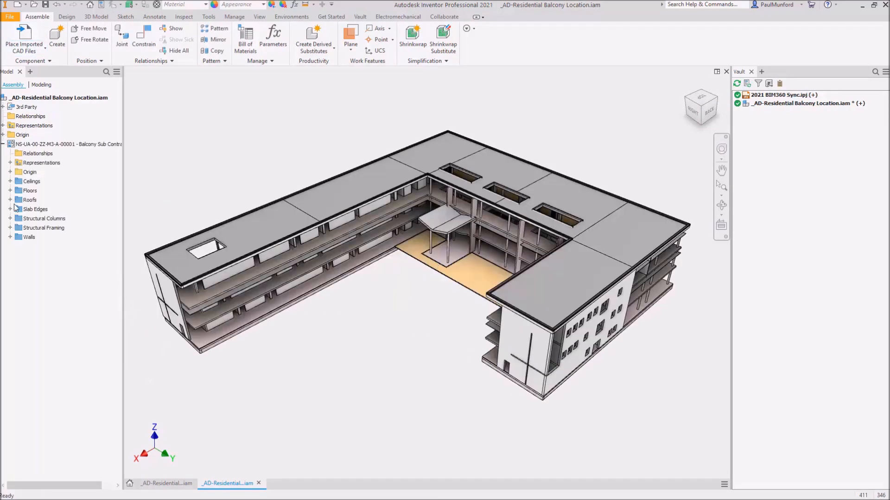
{"action": "left_click", "coordinate": [53, 274]}
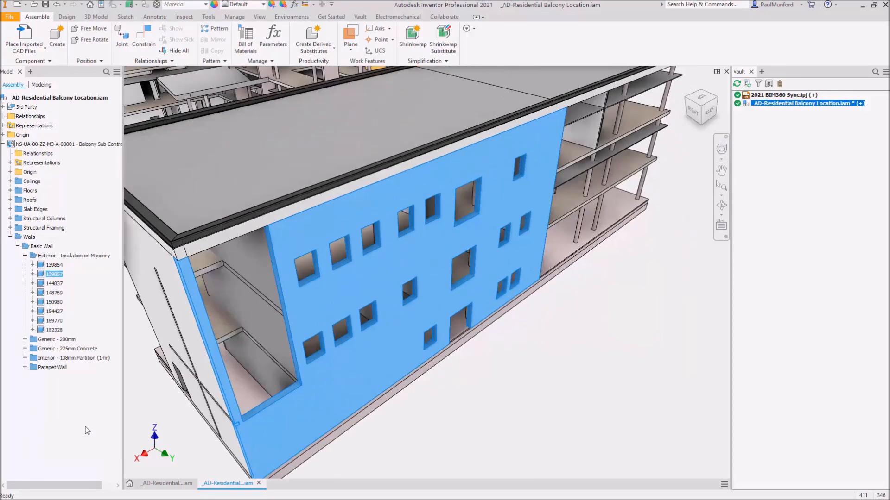
Check the assembly into Vault with the comment 'Balcon'
{"action": "left_click", "coordinate": [147, 37]}
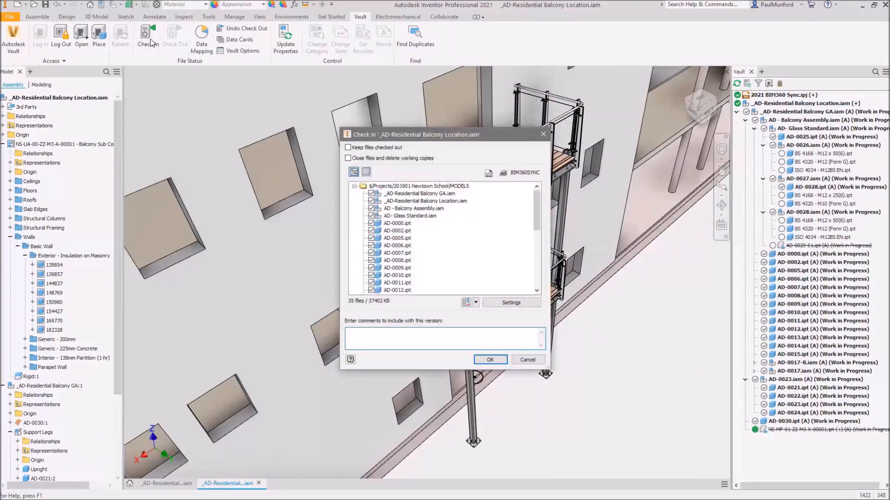
{"action": "type", "text": "Balcony checked against Archi"}
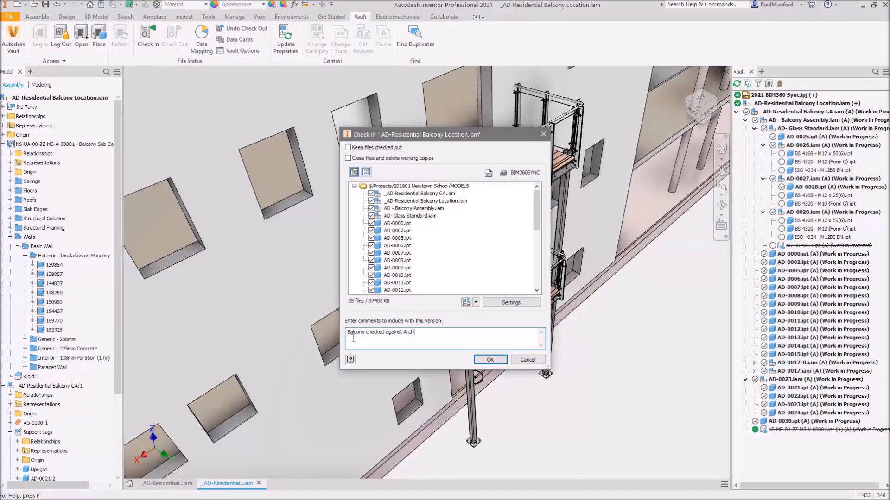
{"action": "left_click", "coordinate": [489, 359]}
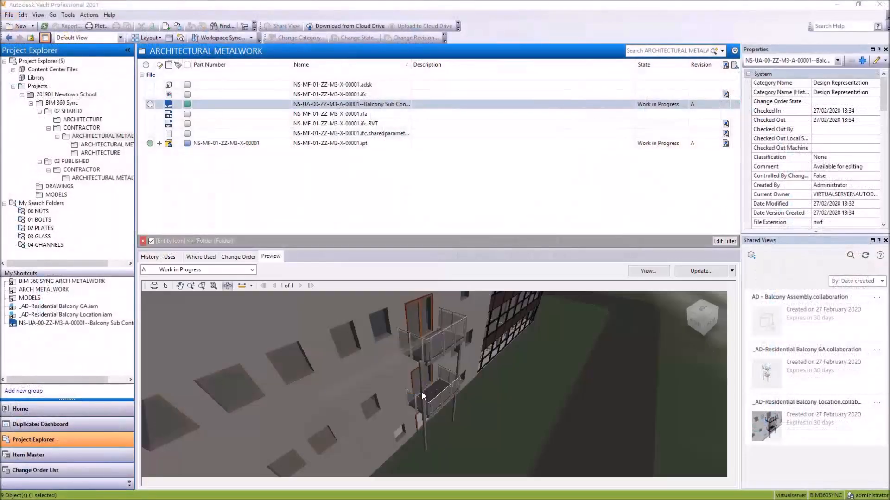
Share an online view of the balcony sub-contractor file and dismiss the confirmation
{"action": "right_click", "coordinate": [351, 103]}
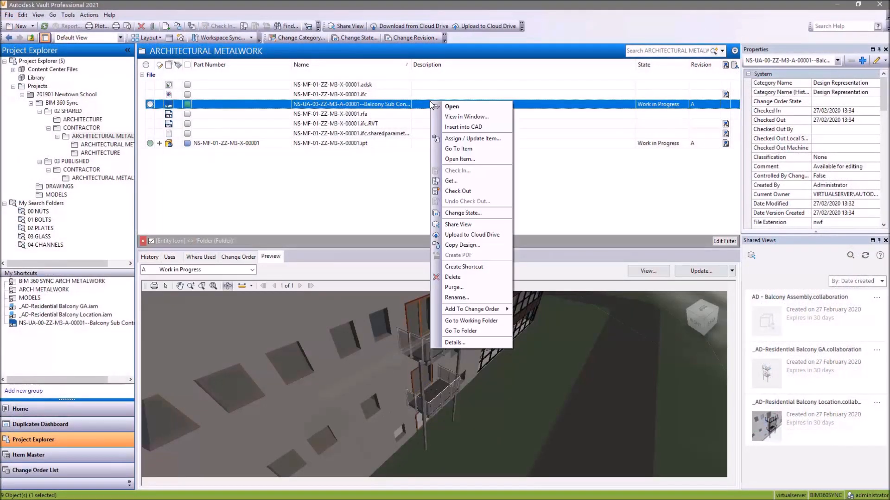
{"action": "left_click", "coordinate": [458, 224]}
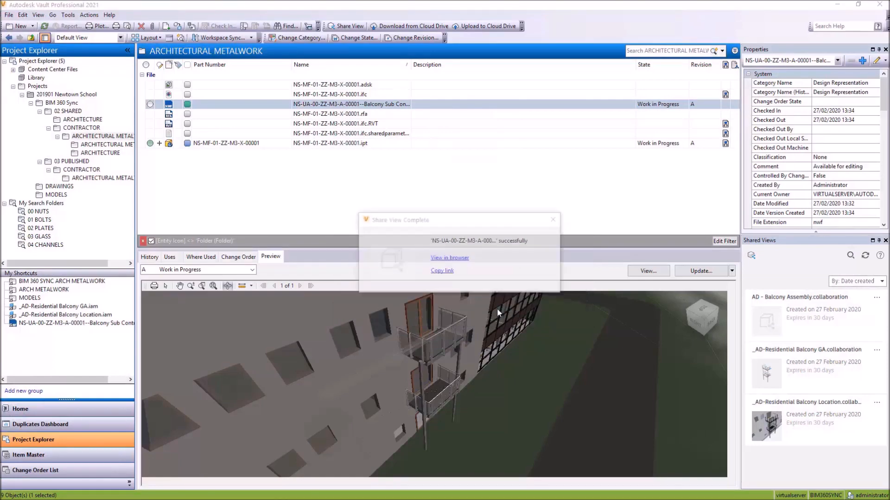
{"action": "left_click", "coordinate": [449, 258]}
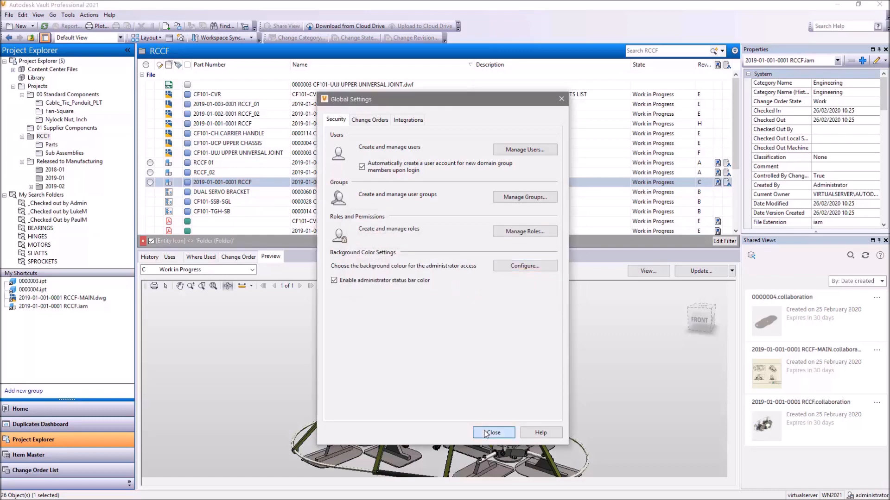
Edit the change order email template body and submit ECO-000006 for review
{"action": "left_click", "coordinate": [491, 433]}
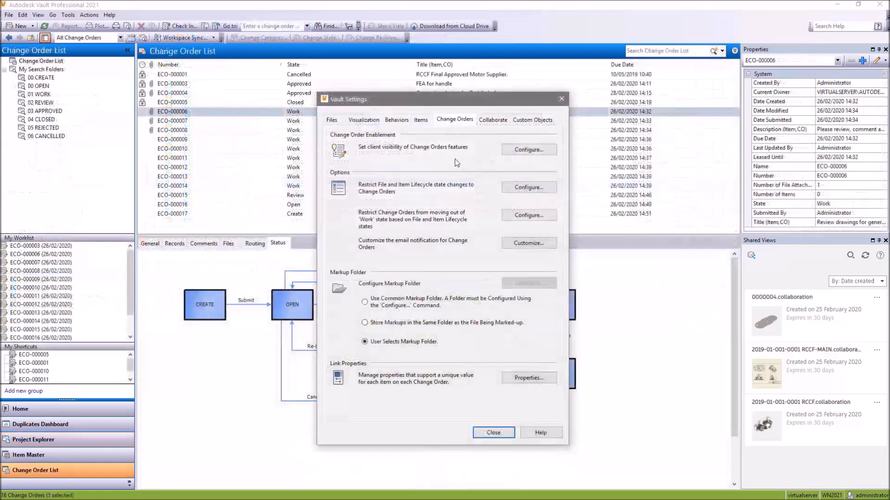
{"action": "left_click", "coordinate": [527, 243]}
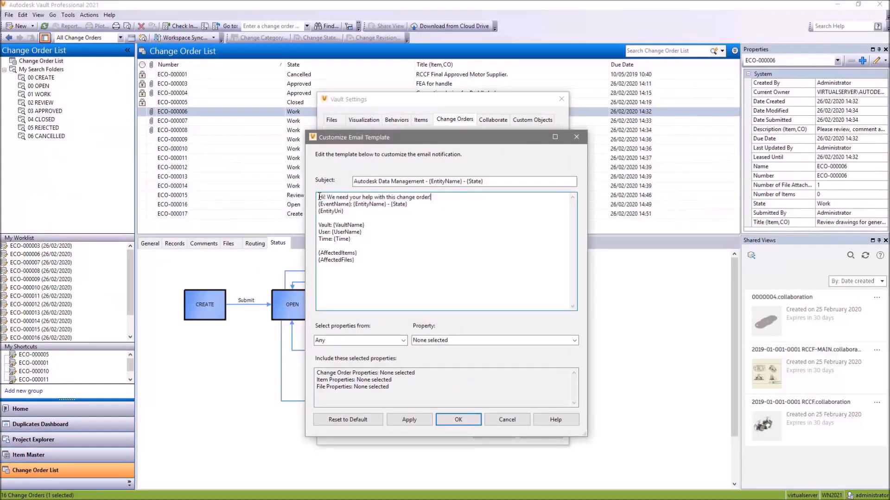
{"action": "left_click", "coordinate": [360, 340]}
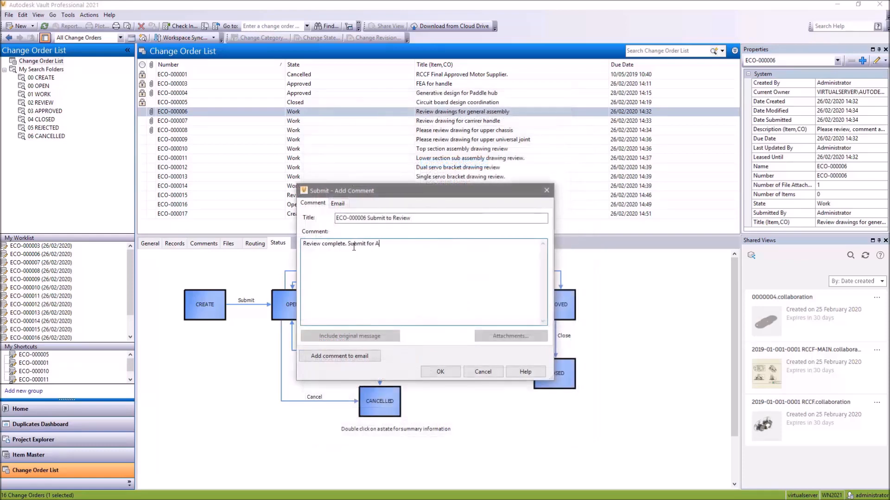
{"action": "left_click", "coordinate": [337, 203]}
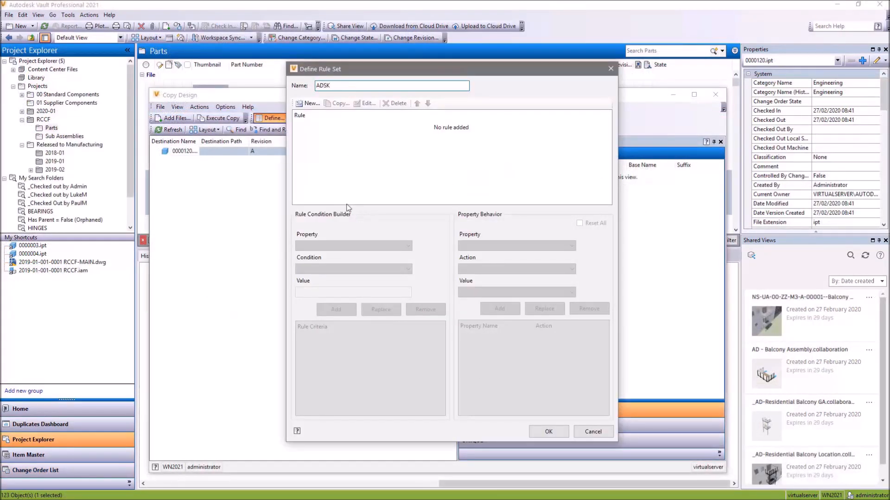
Add a rule mapping Part Number to file name in ADSK, make it default, and use PROJECT-2020 numbering
{"action": "left_click", "coordinate": [309, 103]}
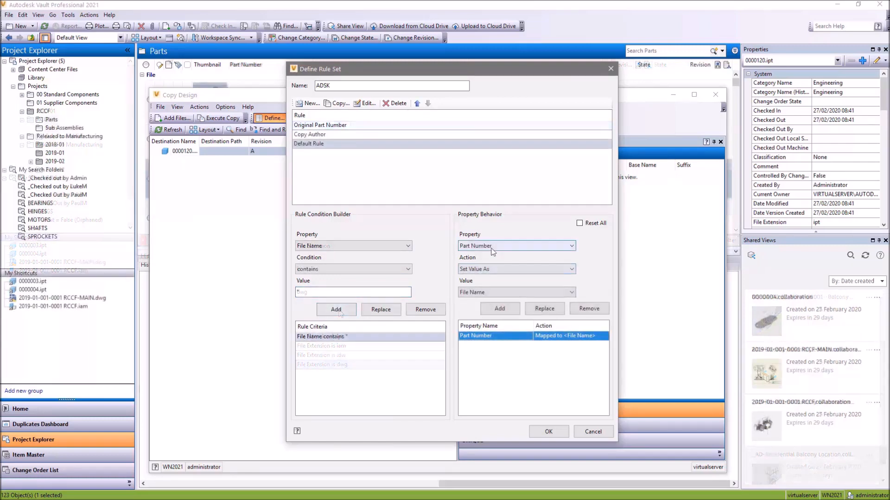
{"action": "left_click", "coordinate": [499, 309]}
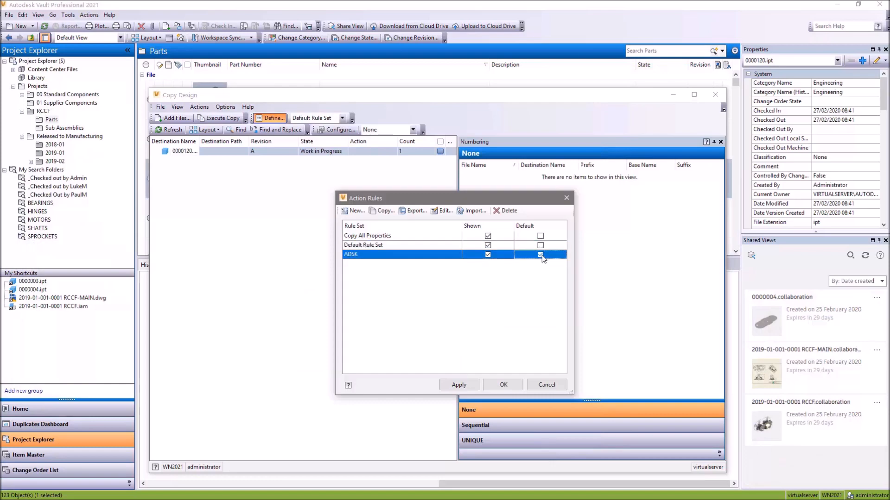
{"action": "left_click", "coordinate": [502, 384]}
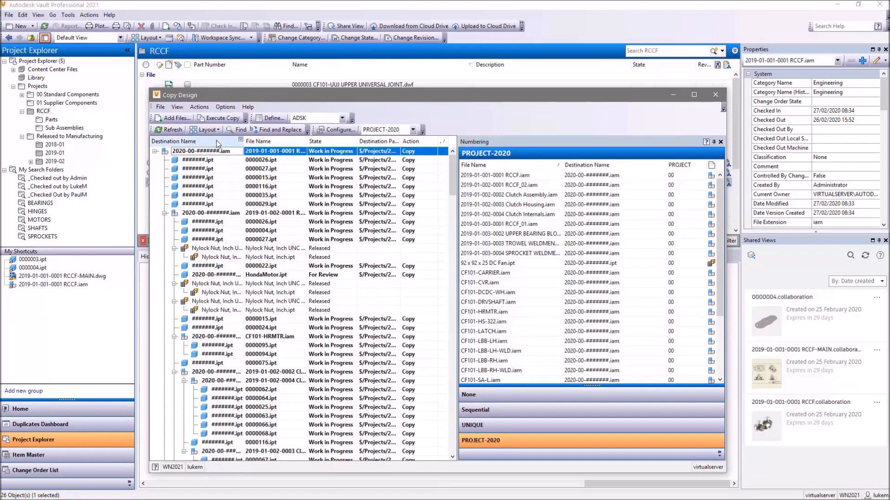
{"action": "left_click", "coordinate": [220, 119]}
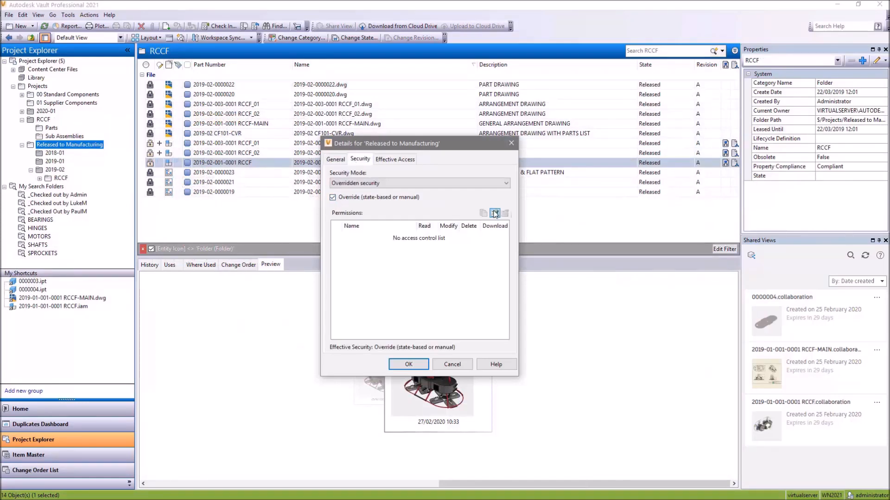
Add the three groups as folder members and set Manufacturing's download permission
{"action": "left_click", "coordinate": [494, 213]}
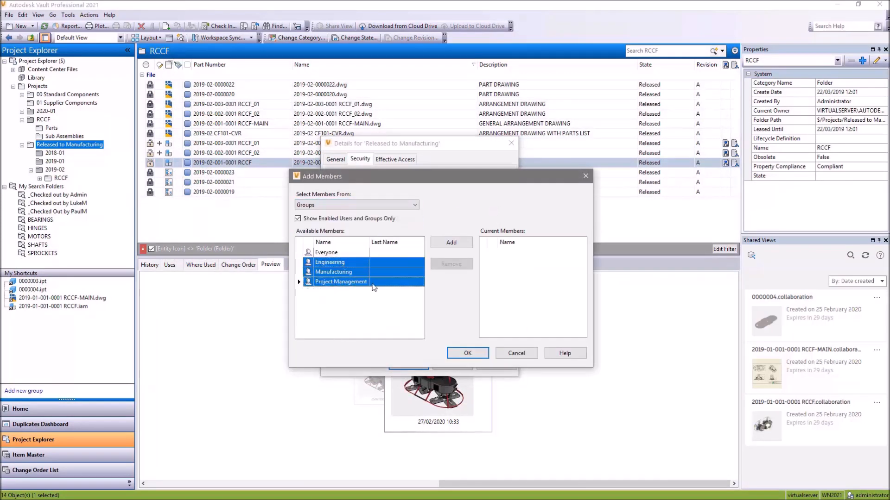
{"action": "left_click", "coordinate": [467, 353]}
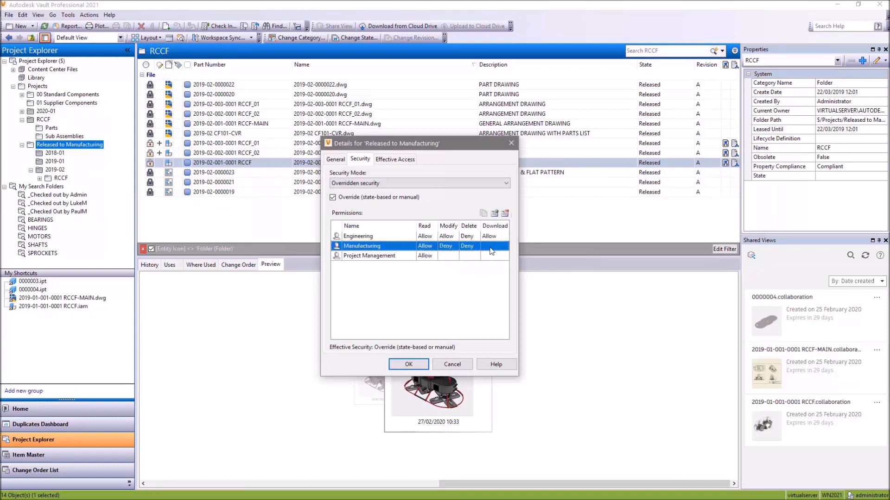
{"action": "left_click", "coordinate": [368, 255]}
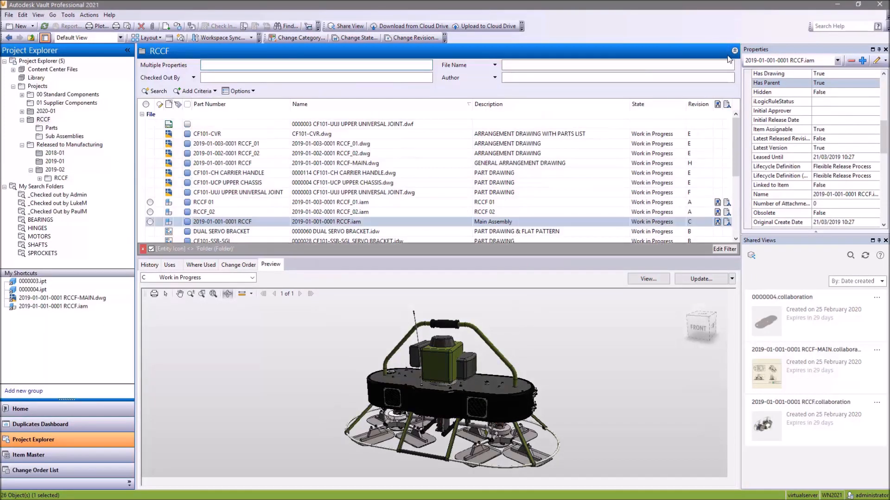
Search on Has Parent, save it as folder 'Has Parent = False (Orphaned)', and view its results
{"action": "left_click", "coordinate": [193, 78]}
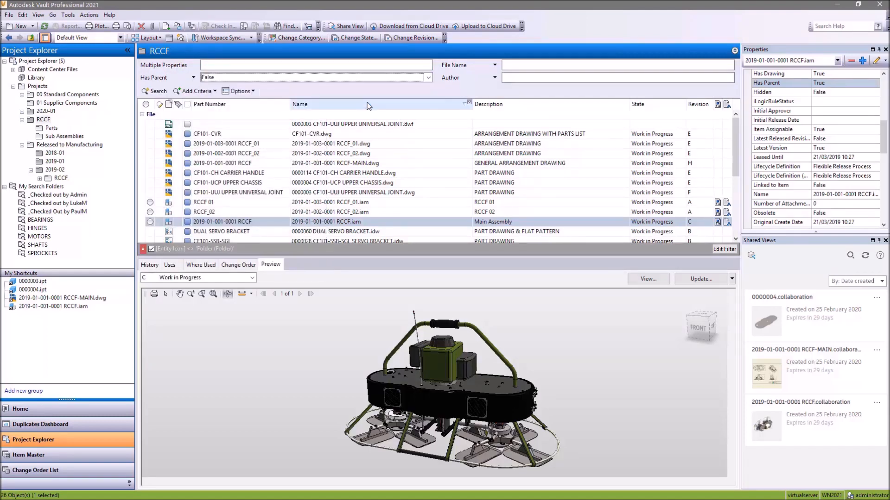
{"action": "left_click", "coordinate": [158, 90]}
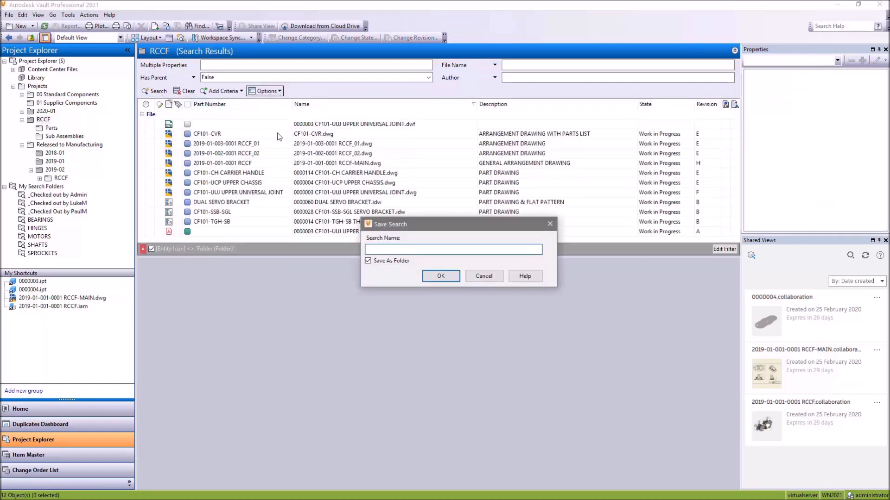
{"action": "type", "text": "Has Parent = False (Orphaned)"}
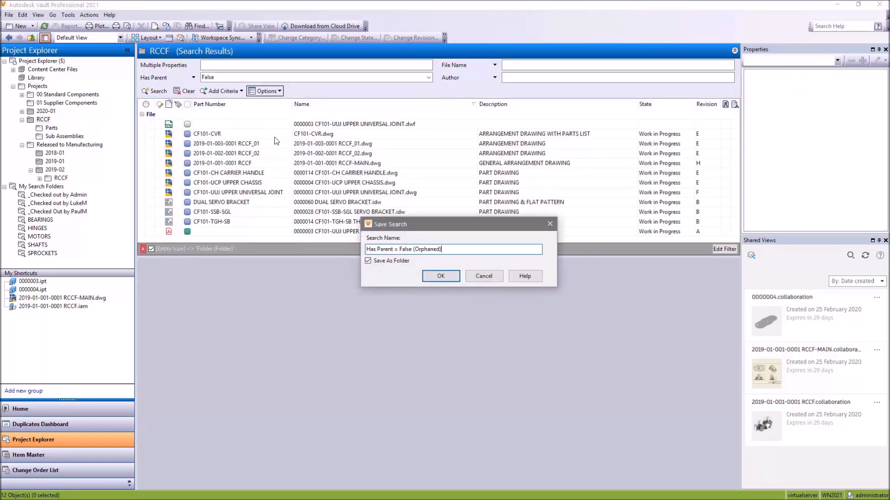
{"action": "left_click", "coordinate": [441, 276]}
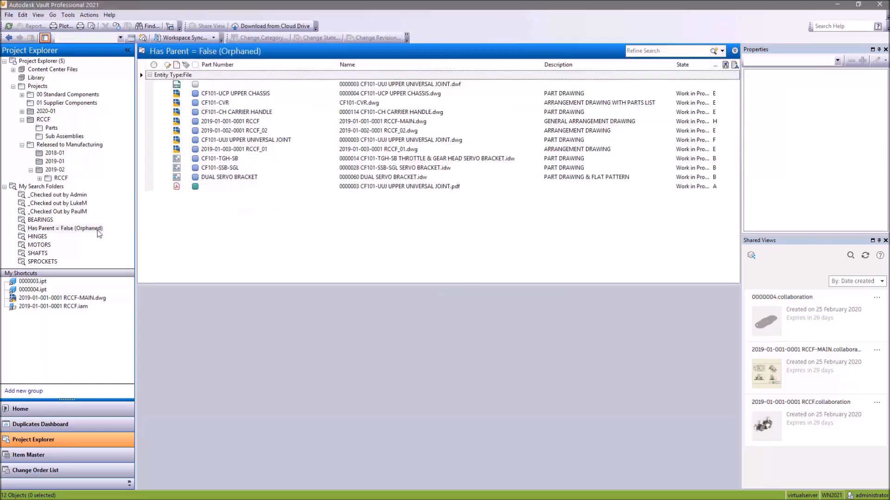
{"action": "left_click", "coordinate": [238, 183]}
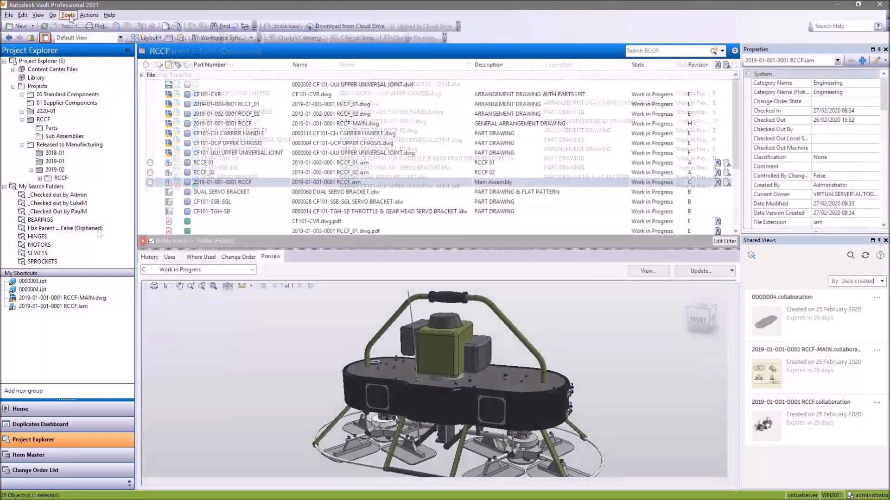
Open Vault Settings and edit the Basic Release Process lifecycle
{"action": "left_click", "coordinate": [67, 15]}
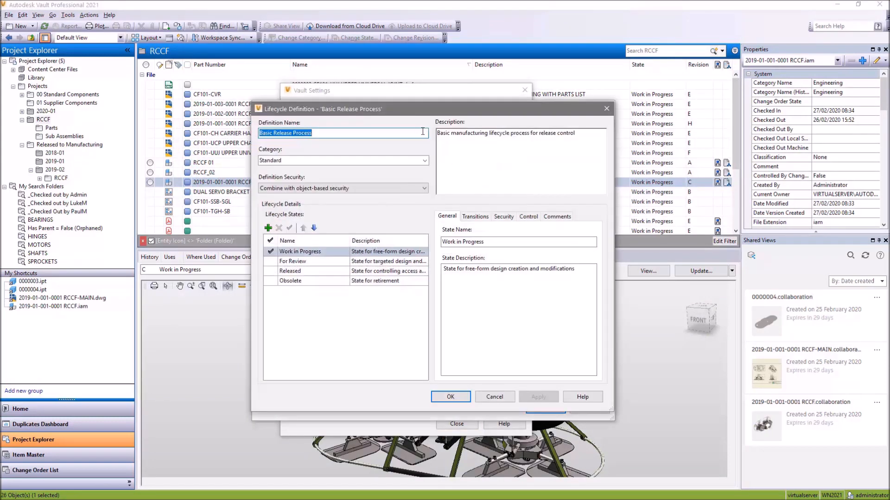
{"action": "left_click", "coordinate": [528, 217]}
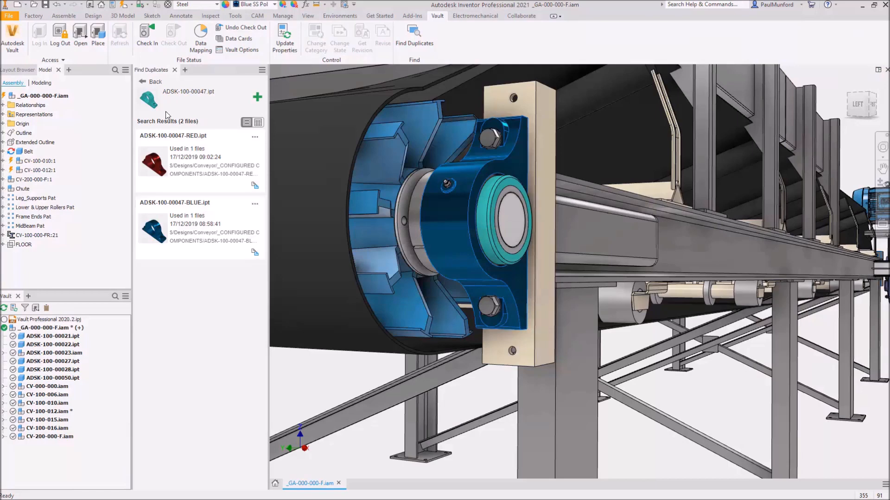
Find duplicates of the collar part and replace it with the duplicate file
{"action": "left_click", "coordinate": [155, 81]}
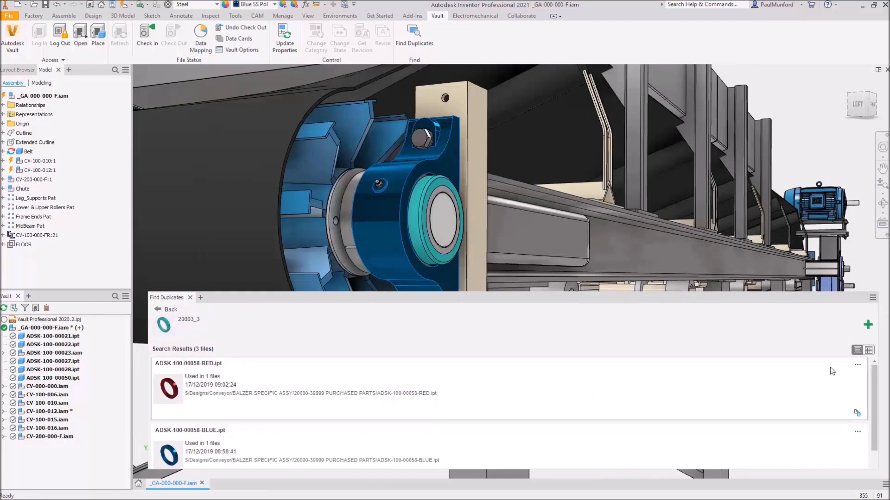
{"action": "left_click", "coordinate": [868, 350]}
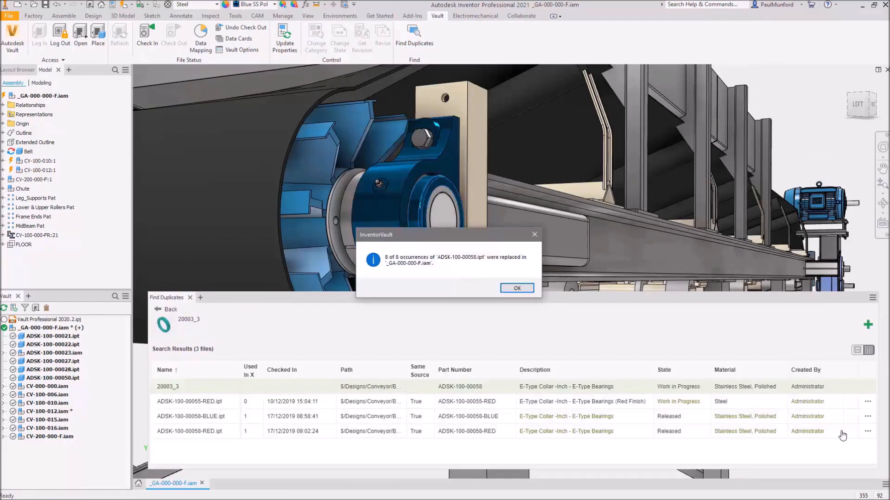
View the duplicates report and page through to Duplicates Group 3
{"action": "left_click", "coordinate": [515, 288]}
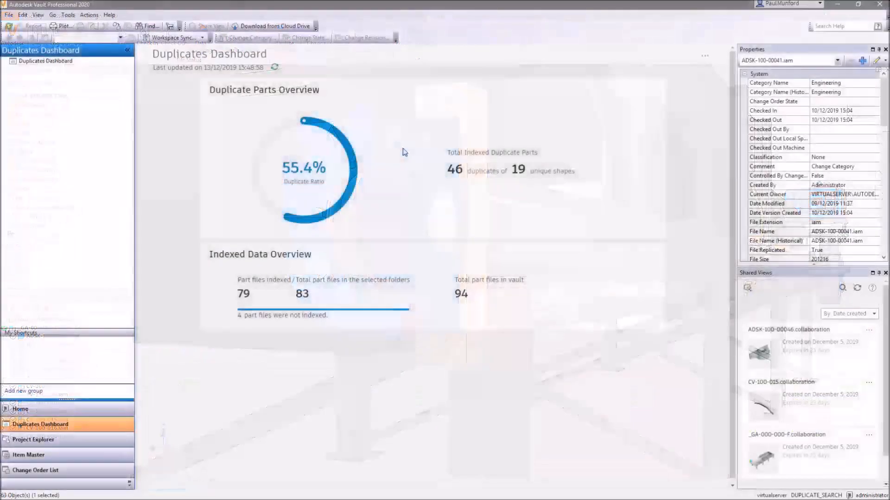
{"action": "left_click", "coordinate": [274, 66]}
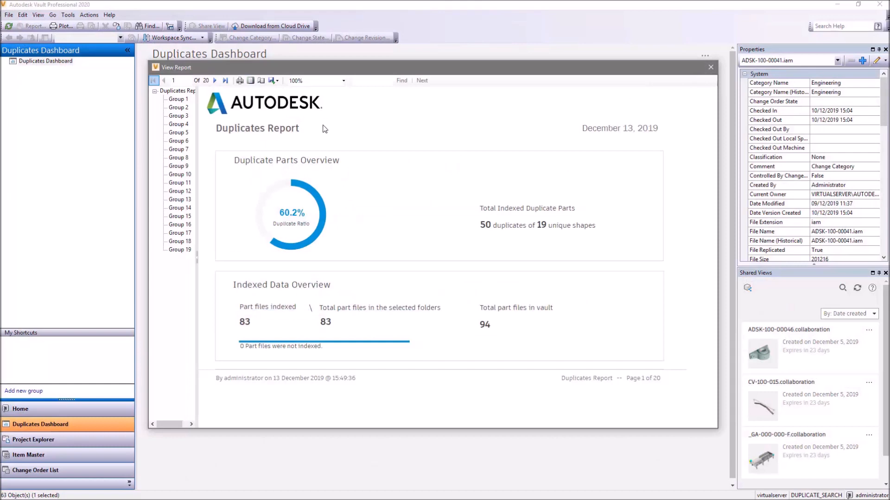
{"action": "left_click", "coordinate": [215, 80]}
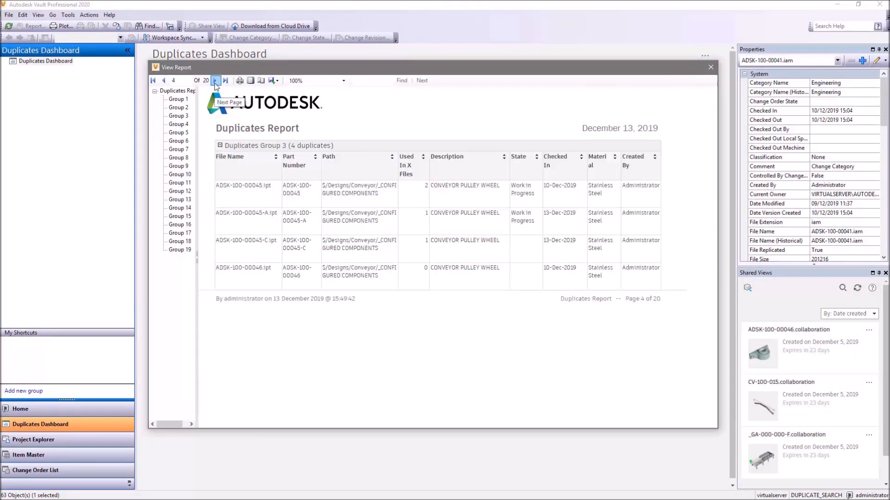
{"action": "left_click", "coordinate": [273, 80]}
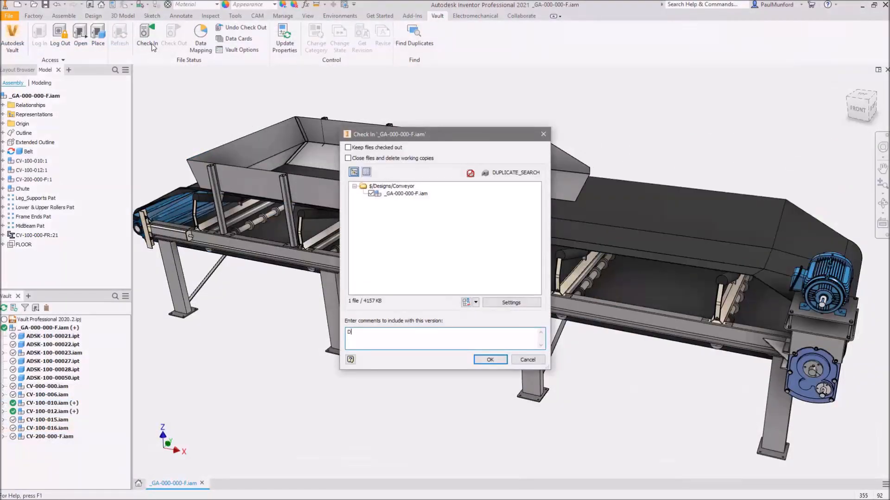
Check in the assembly with the comment 'Duplicate parts replaced from Vault.'
{"action": "type", "text": "Duplicate parts replaced from Vault."}
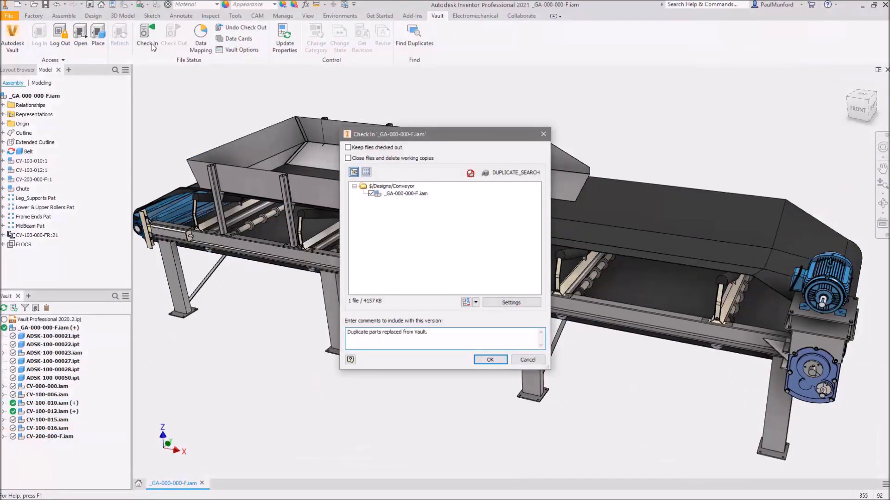
{"action": "left_click", "coordinate": [488, 359]}
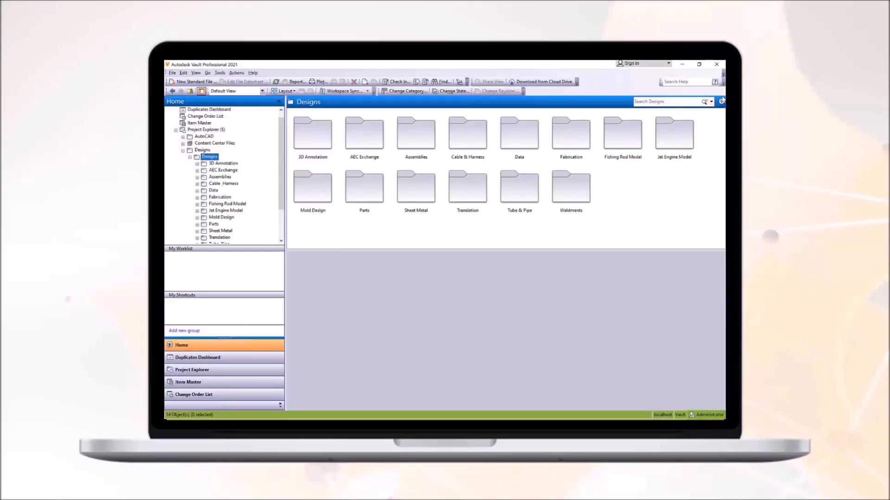
Search Designs for files with Has Parent Relationship False and extension ipt
{"action": "left_click", "coordinate": [721, 102]}
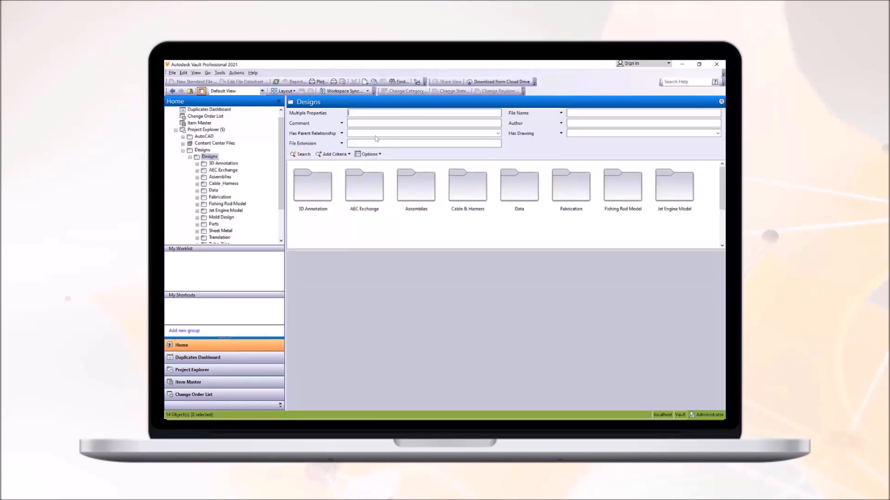
{"action": "left_click", "coordinate": [496, 133]}
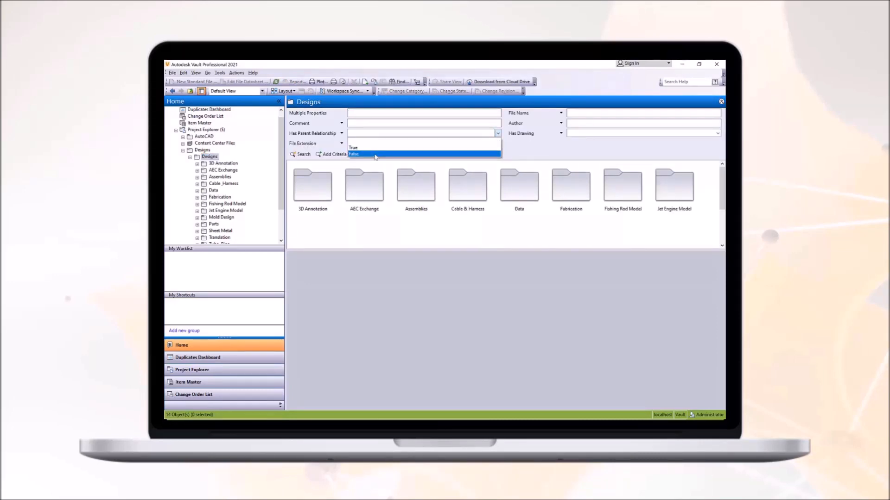
{"action": "left_click", "coordinate": [353, 154]}
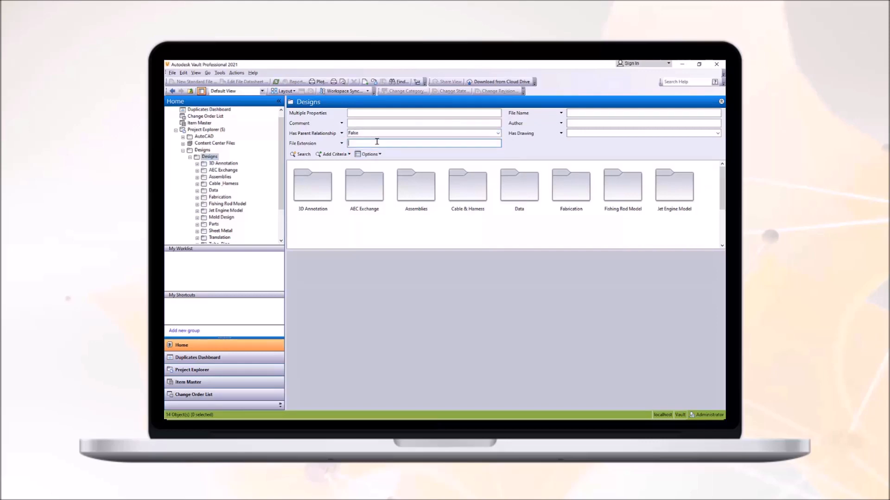
{"action": "type", "text": "ipt"}
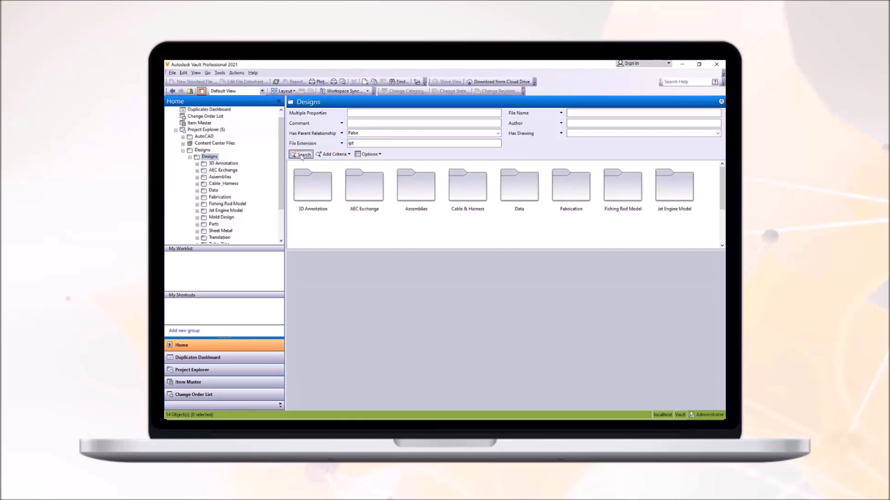
{"action": "left_click", "coordinate": [301, 154]}
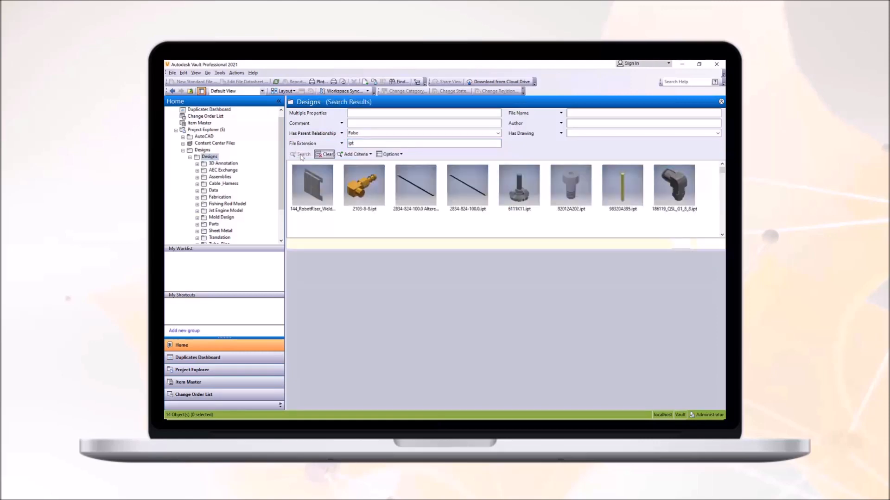
{"action": "left_click", "coordinate": [303, 154]}
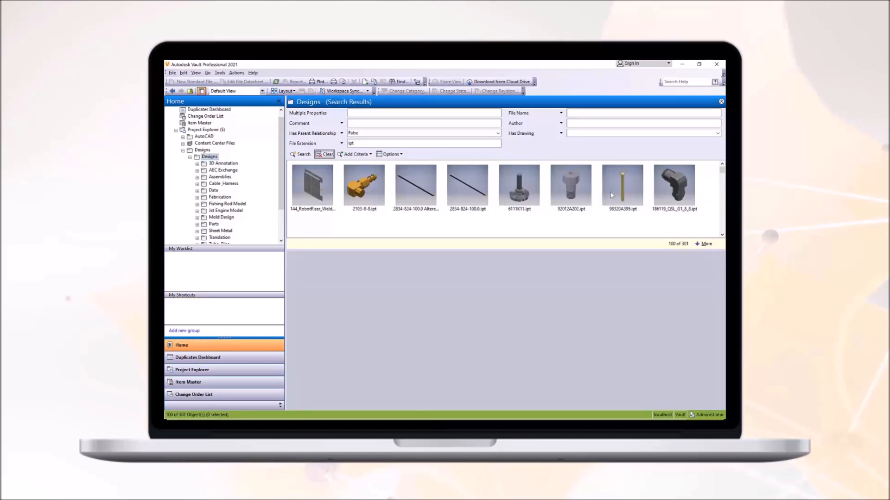
View Where Used for the last result part, then start saving the search
{"action": "left_click", "coordinate": [674, 187]}
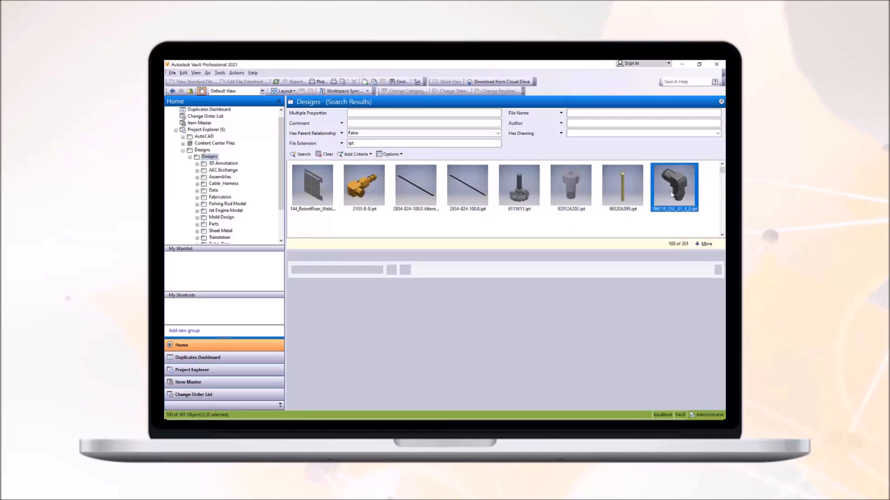
{"action": "left_click", "coordinate": [675, 187]}
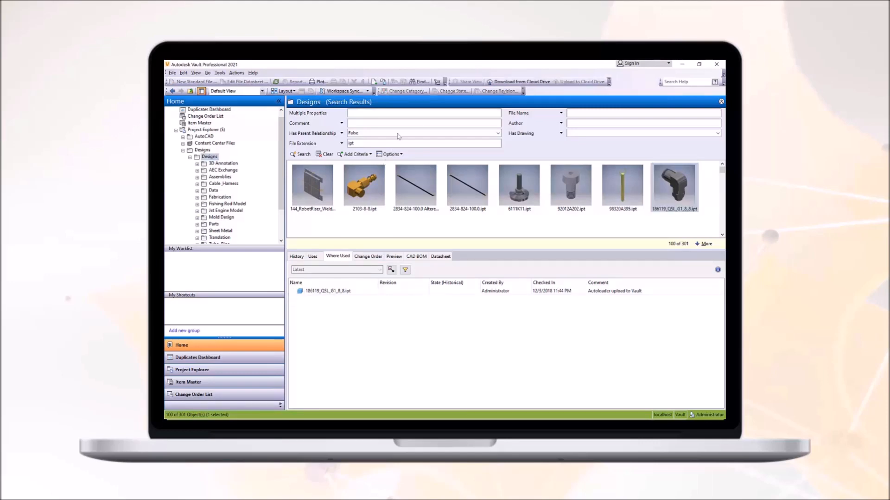
{"action": "mouse_move", "coordinate": [440, 139]}
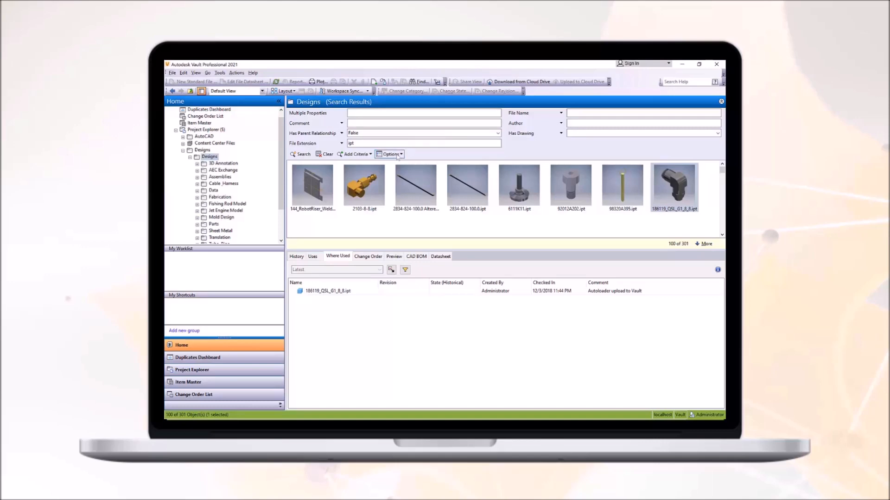
{"action": "left_click", "coordinate": [390, 154]}
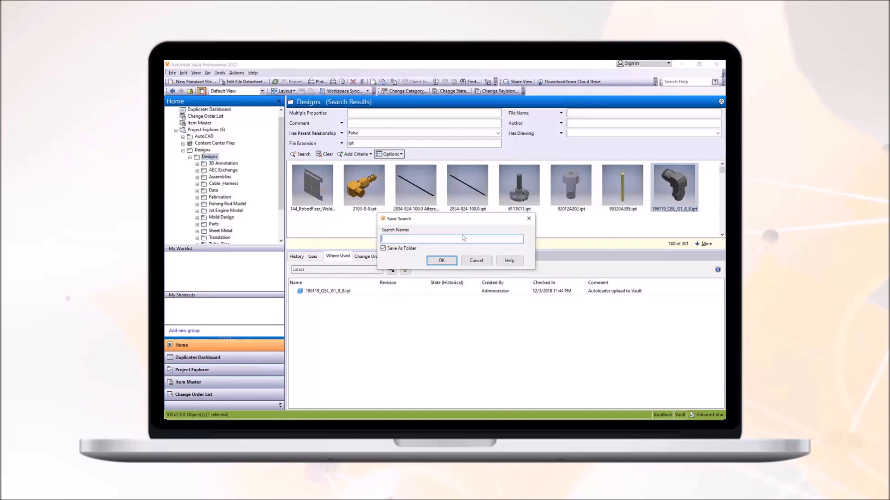
Save the search as a folder named Orphaned Files and view it under My Search Folders
{"action": "type", "text": "Orp"}
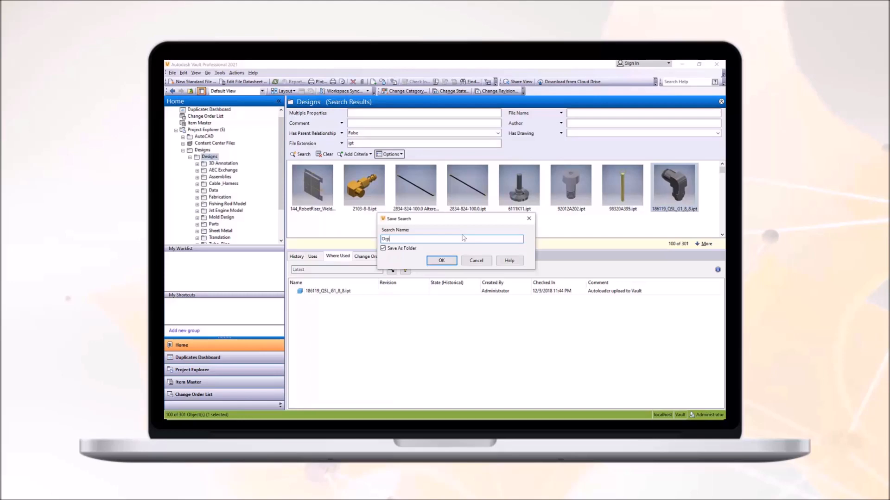
{"action": "type", "text": "Orphaned Files"}
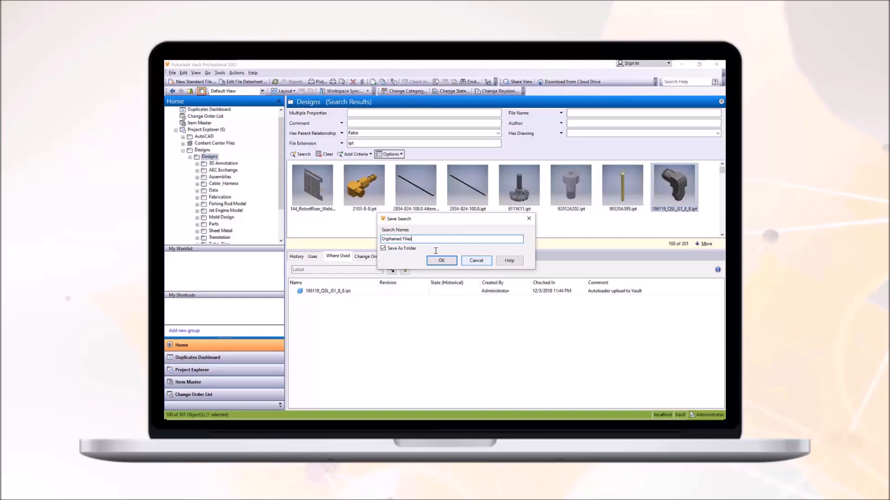
{"action": "left_click", "coordinate": [442, 260]}
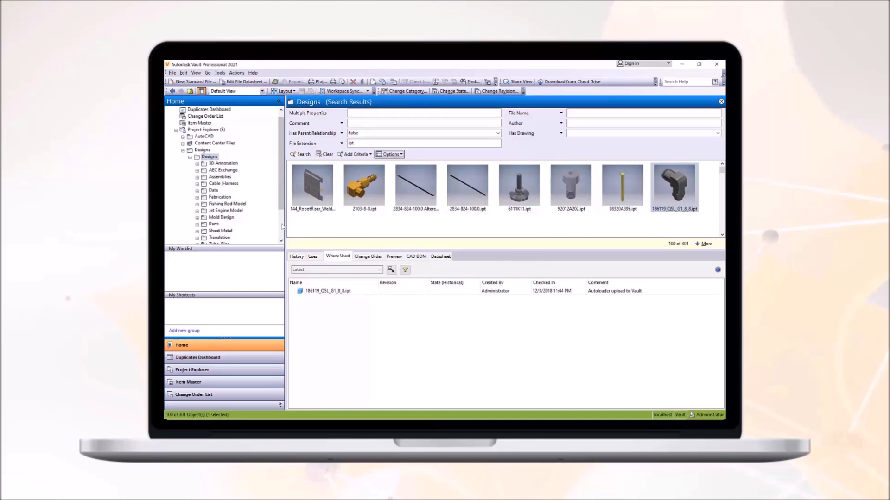
{"action": "scroll", "scroll_direction": "down", "scroll_amount": 3}
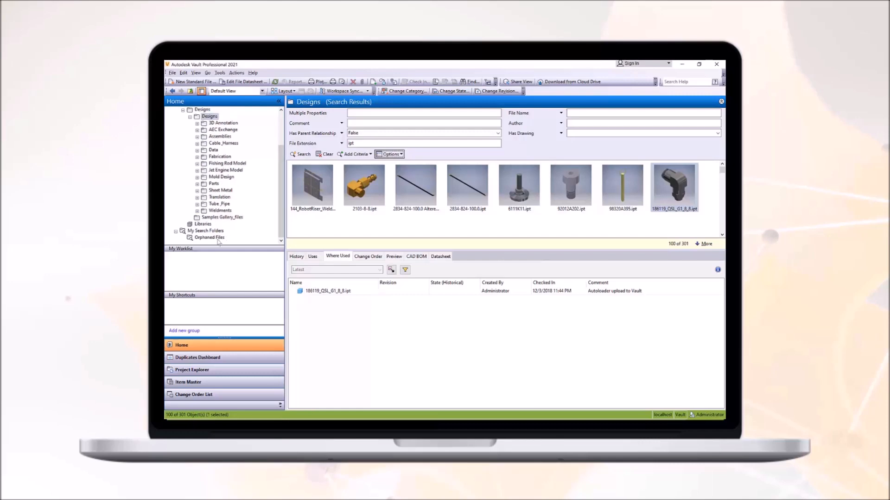
{"action": "left_click", "coordinate": [209, 238]}
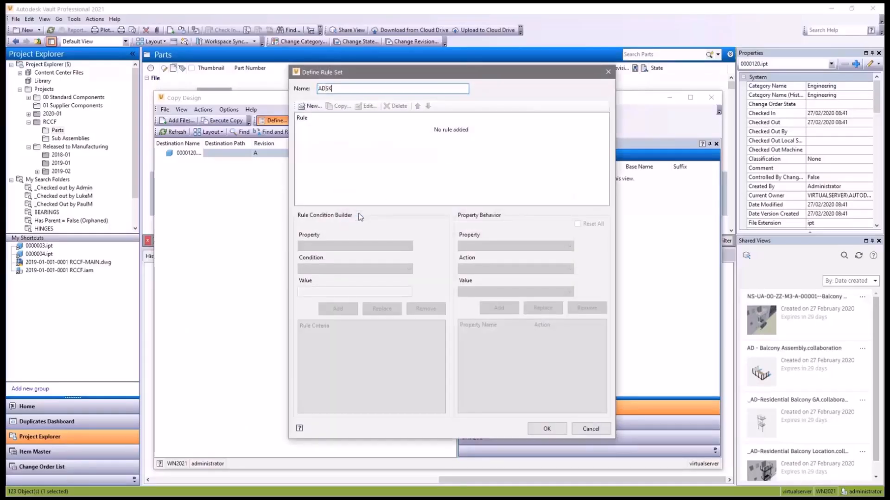
Add an Original Part Number rule with File Extension is ipt/iam/idw/dwg criteria
{"action": "left_click", "coordinate": [312, 106]}
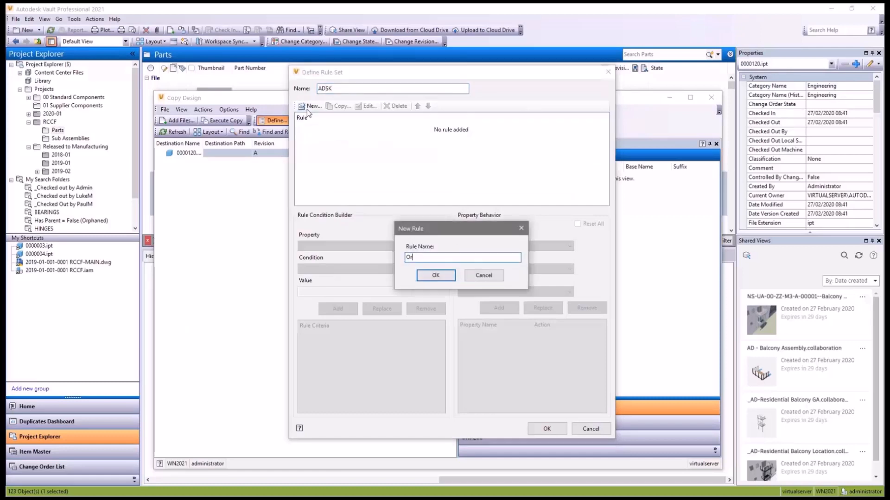
{"action": "type", "text": "riginal Part N"}
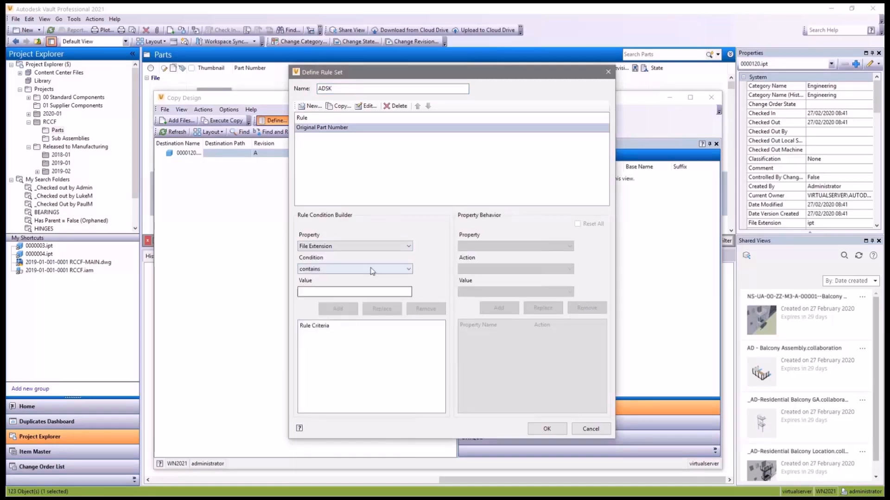
{"action": "left_click", "coordinate": [337, 308]}
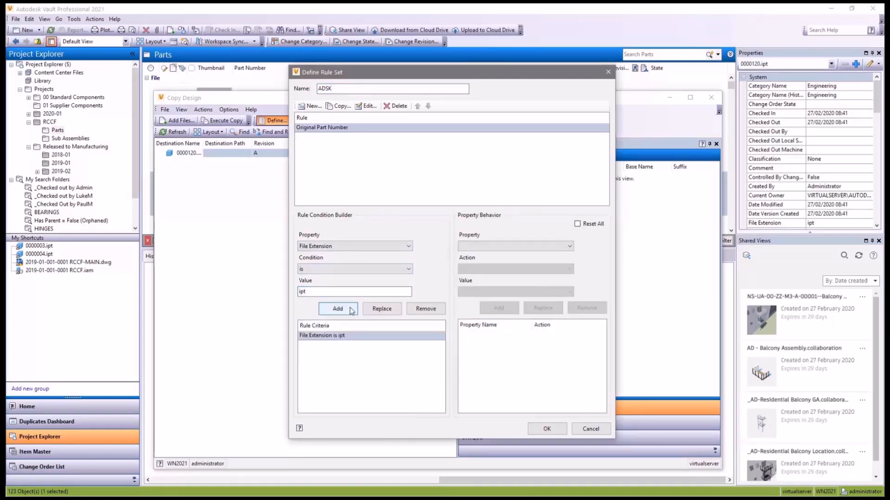
{"action": "left_click", "coordinate": [337, 308]}
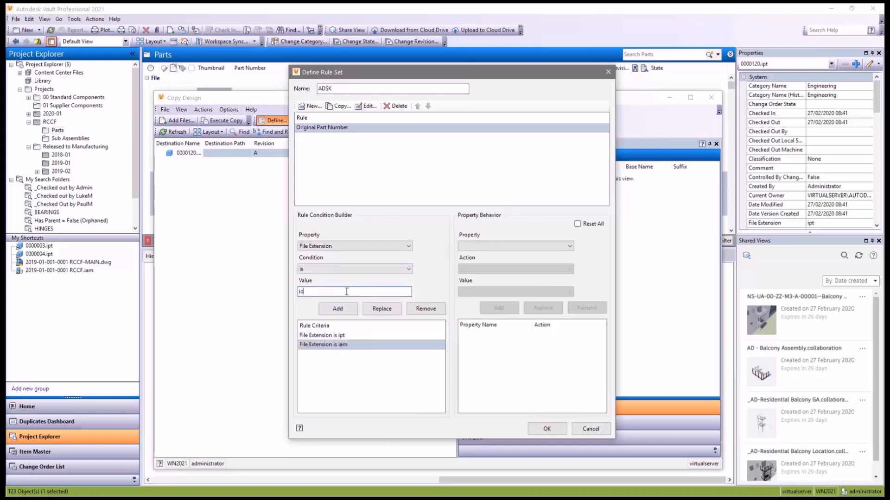
{"action": "left_click", "coordinate": [337, 309]}
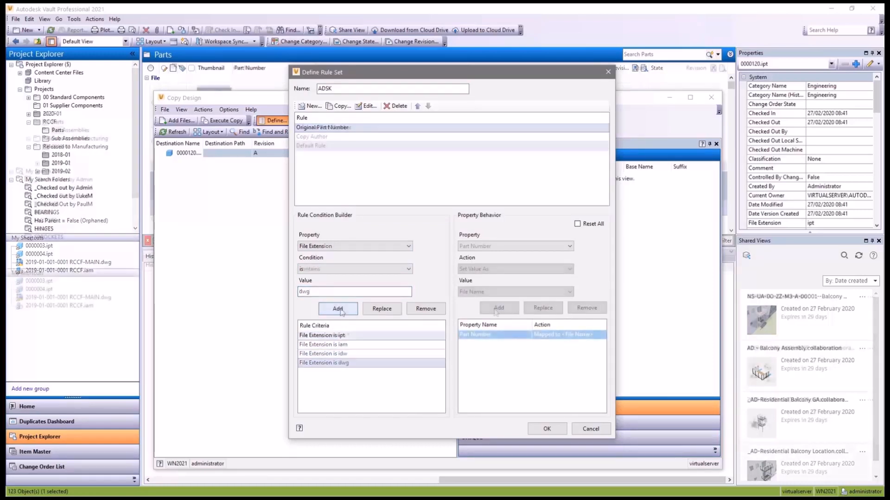
Add Category Name Reset behaviour to the Default Rule and save the ADSK rule set
{"action": "left_click", "coordinate": [311, 145]}
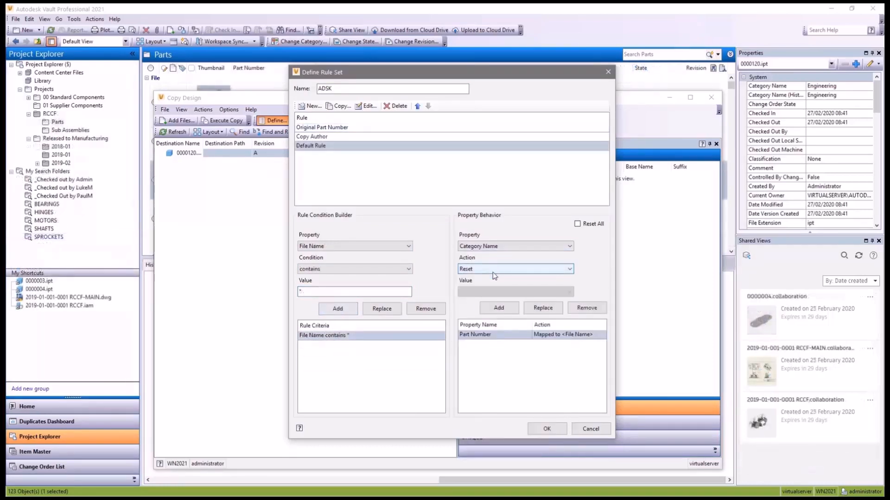
{"action": "left_click", "coordinate": [498, 308]}
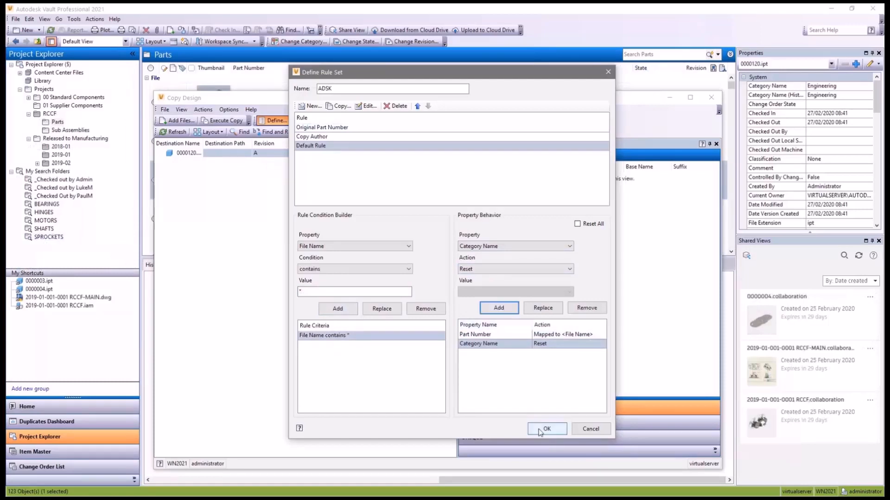
{"action": "left_click", "coordinate": [546, 428]}
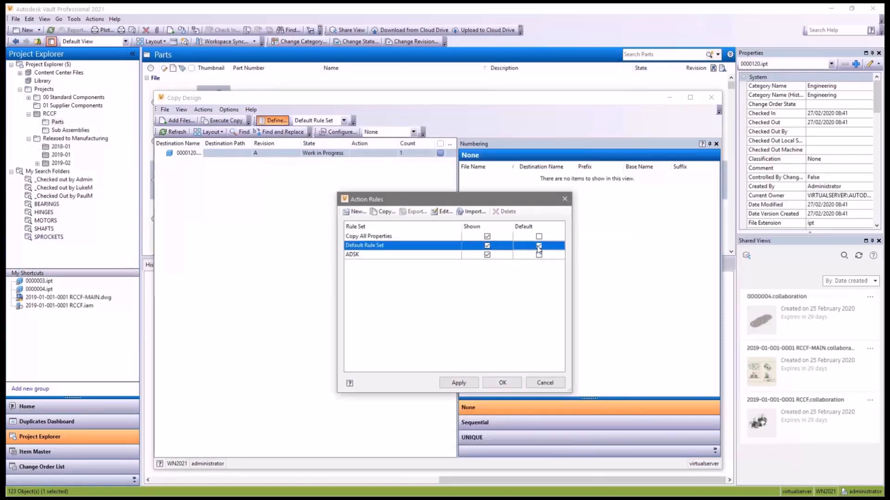
Apply ADSK rules with PROJECT-2020 numbering, show the copy list as a tree, and execute the copy
{"action": "left_click", "coordinate": [501, 382]}
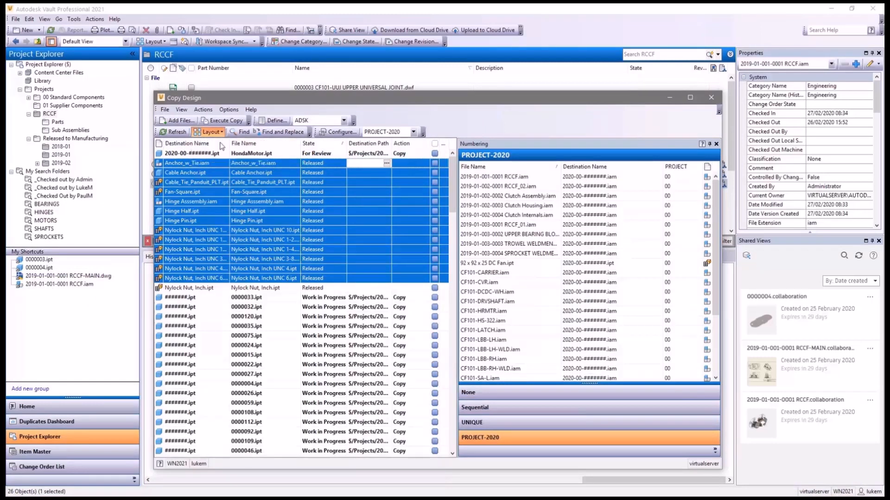
{"action": "left_click", "coordinate": [222, 120]}
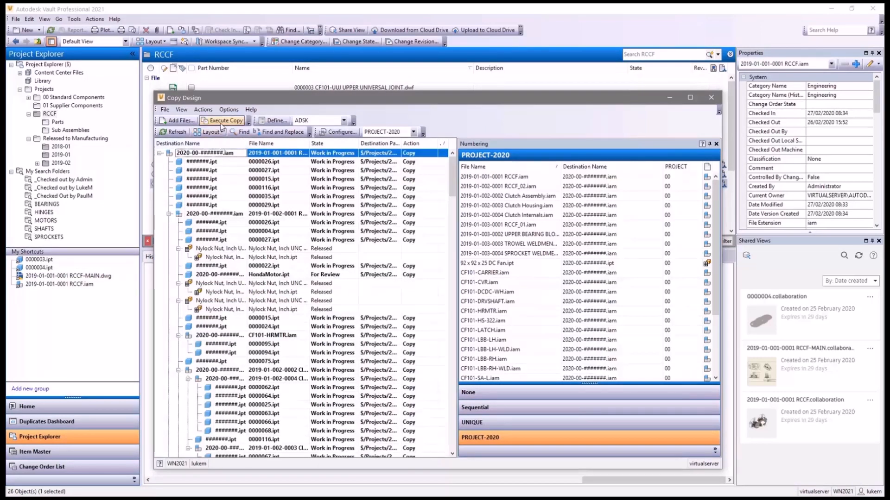
{"action": "left_click", "coordinate": [222, 119]}
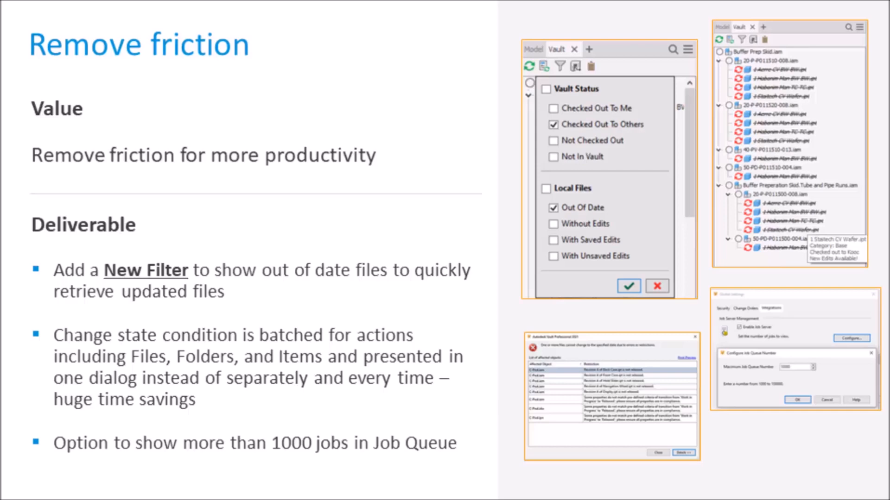
Advance the slideshow to the 'Remove friction' slide
{"action": "key", "text": "Right"}
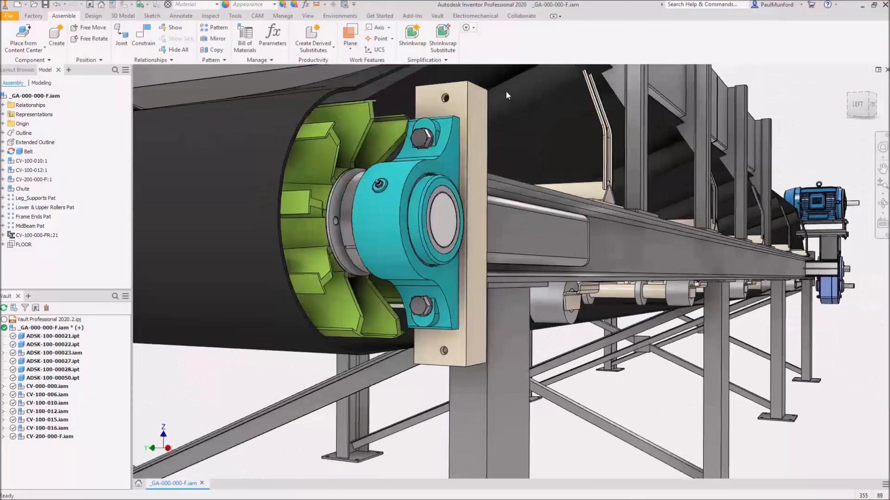
Find duplicates of the green pulley part, replace it, and place the blue duplicate into the assembly
{"action": "left_click", "coordinate": [437, 15]}
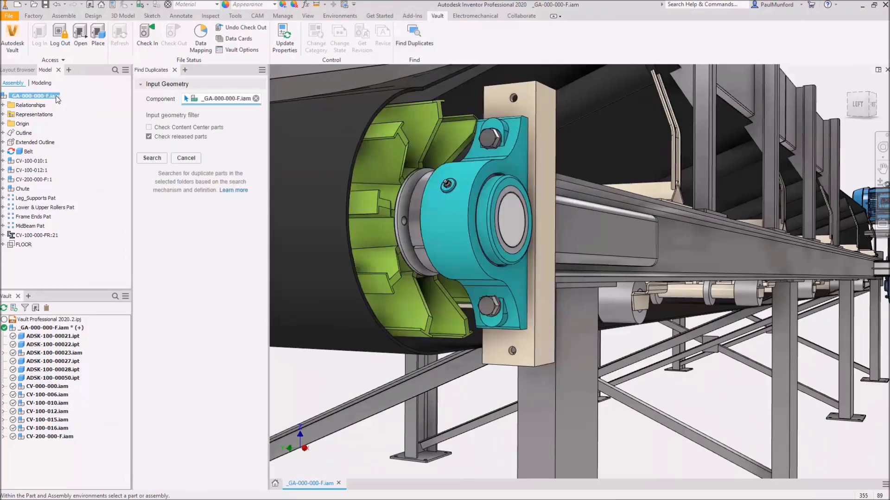
{"action": "left_click", "coordinate": [151, 158]}
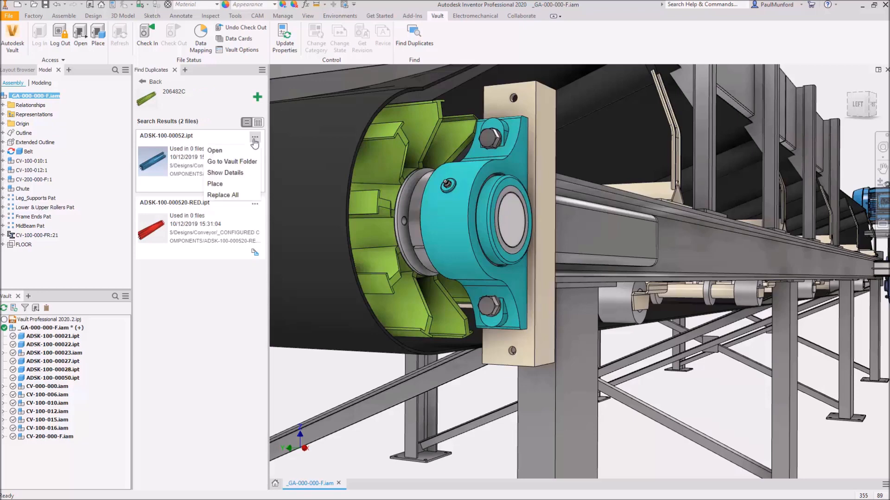
{"action": "left_click", "coordinate": [222, 195]}
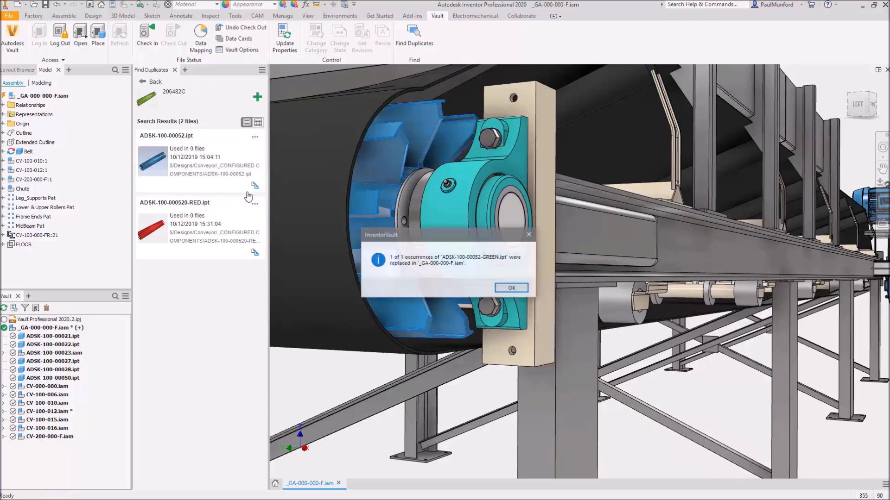
{"action": "left_click", "coordinate": [511, 288]}
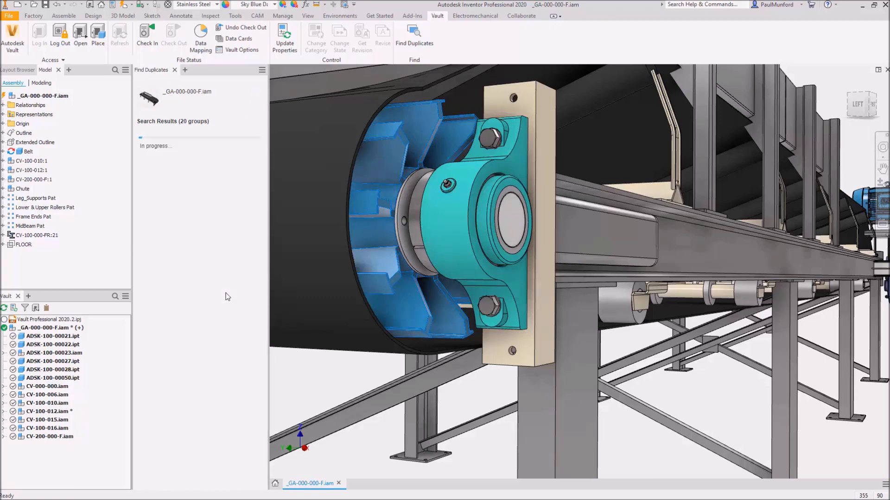
{"action": "left_click", "coordinate": [255, 204]}
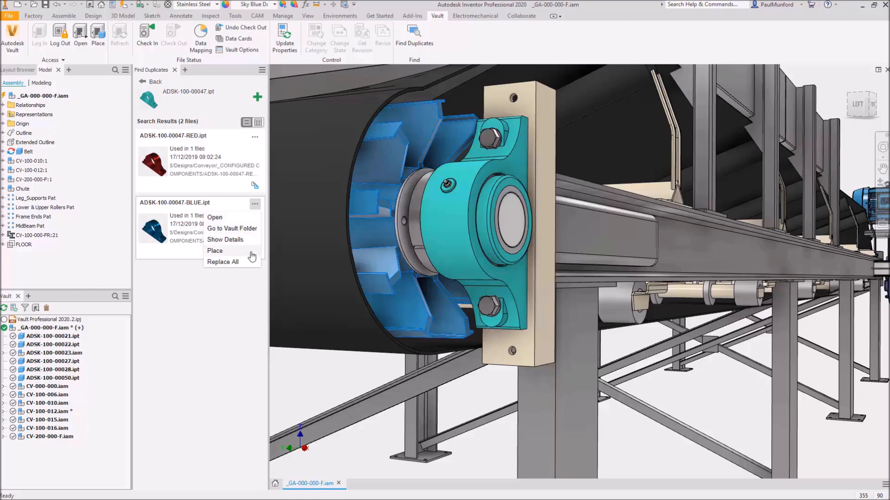
{"action": "left_click", "coordinate": [223, 262]}
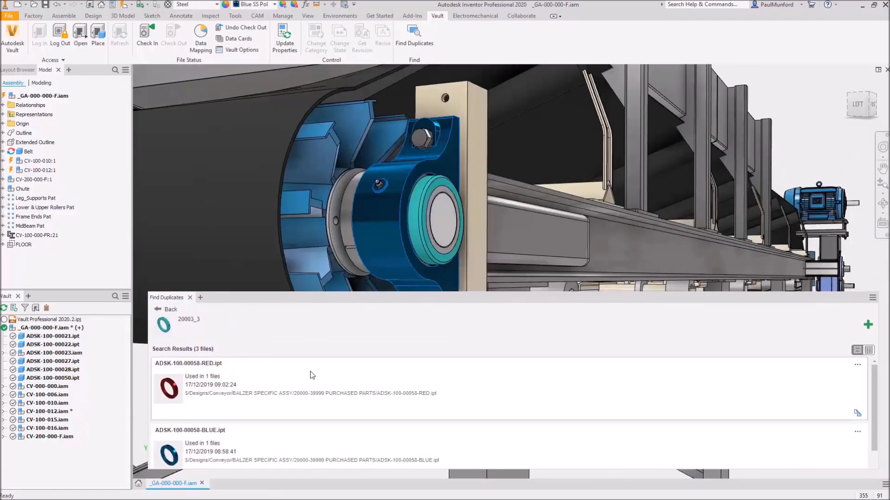
In Details View, replace every bearing collar occurrence with its duplicate file
{"action": "left_click", "coordinate": [868, 351]}
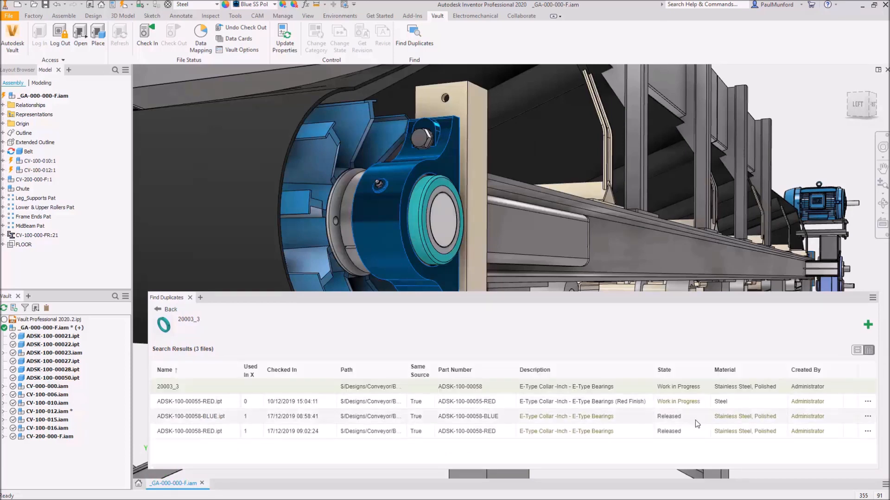
{"action": "left_click", "coordinate": [868, 432]}
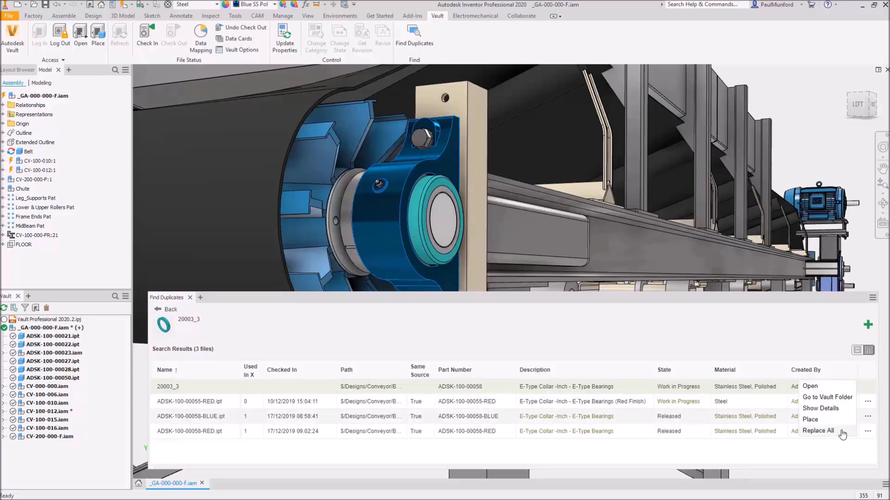
{"action": "left_click", "coordinate": [817, 430]}
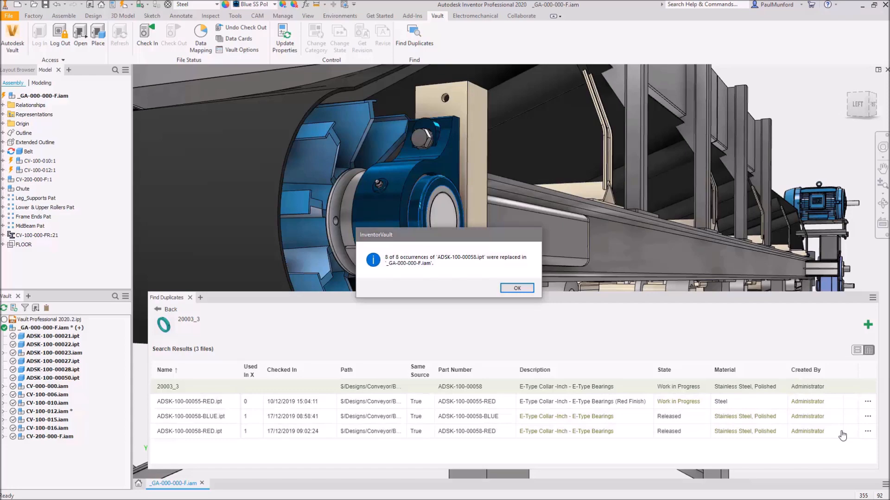
{"action": "left_click", "coordinate": [516, 288]}
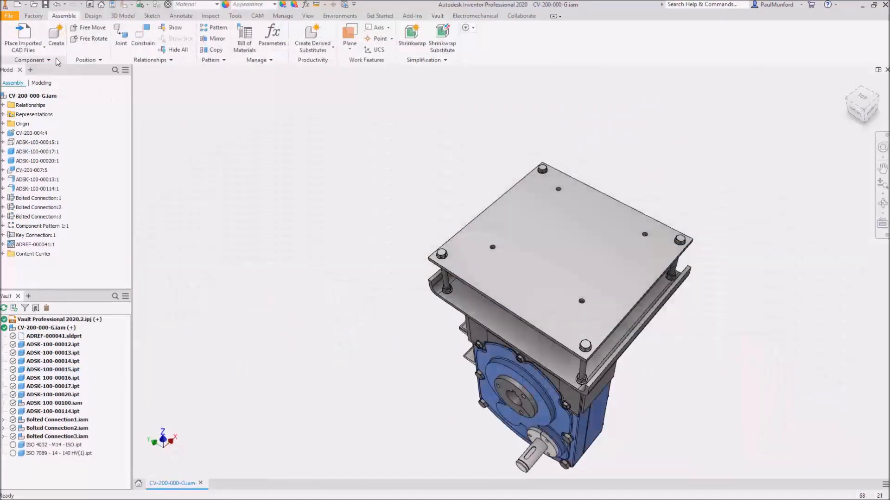
Import 286T-Motor.stp and start a rigid joint from the motor foot onto the gearbox plate
{"action": "left_click", "coordinate": [23, 35]}
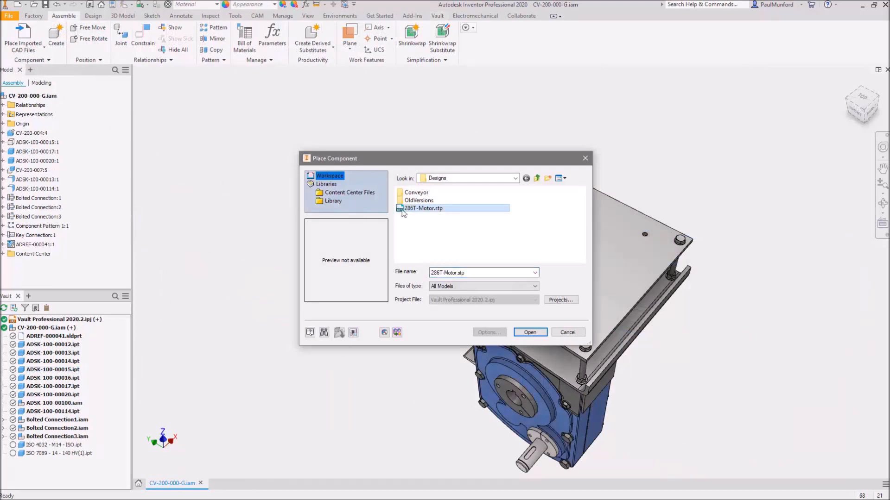
{"action": "left_click", "coordinate": [529, 332]}
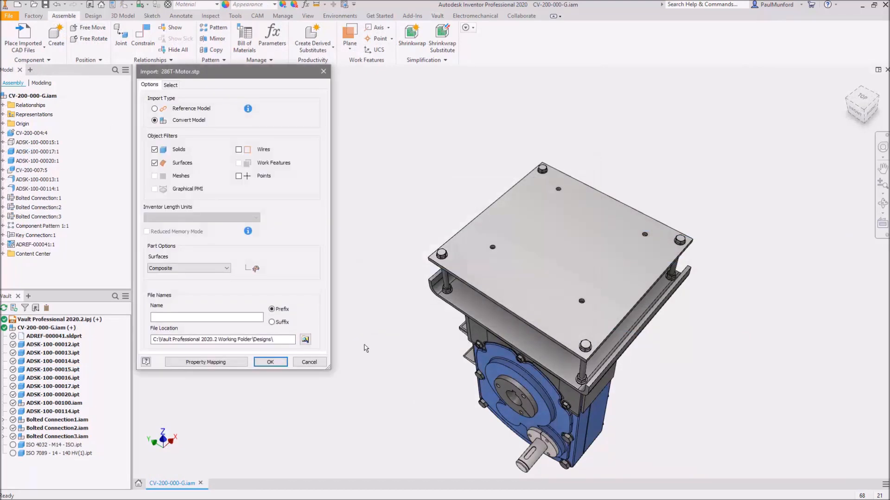
{"action": "left_click", "coordinate": [271, 362]}
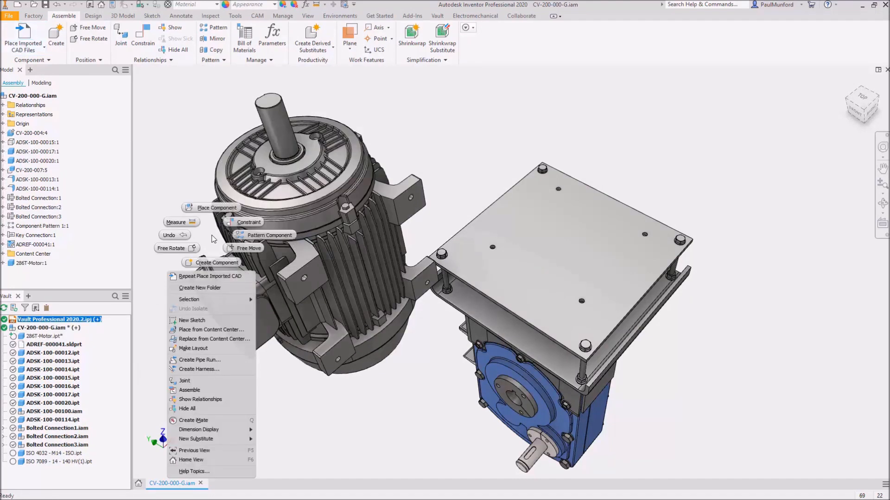
{"action": "left_click", "coordinate": [184, 380]}
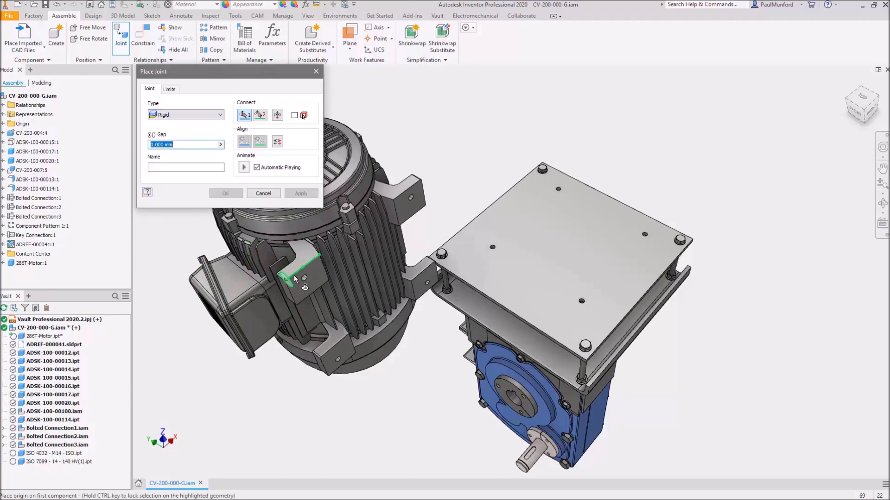
{"action": "left_click", "coordinate": [493, 248]}
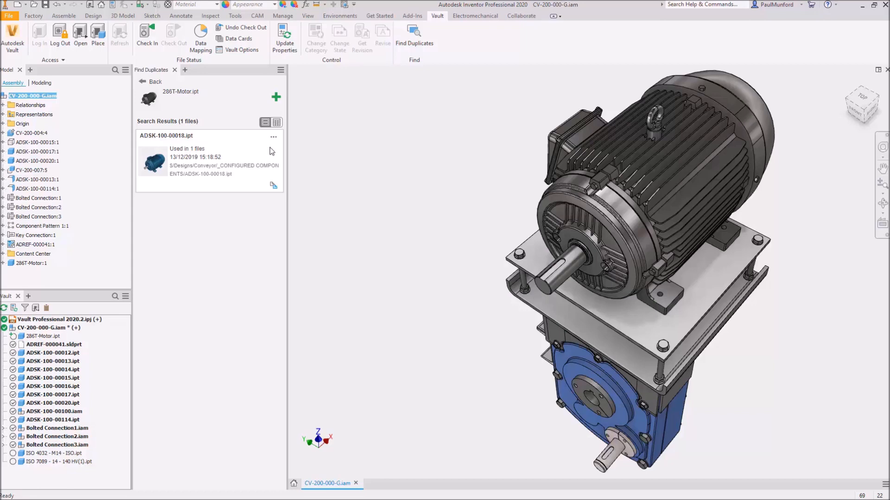
{"action": "mouse_move", "coordinate": [266, 198]}
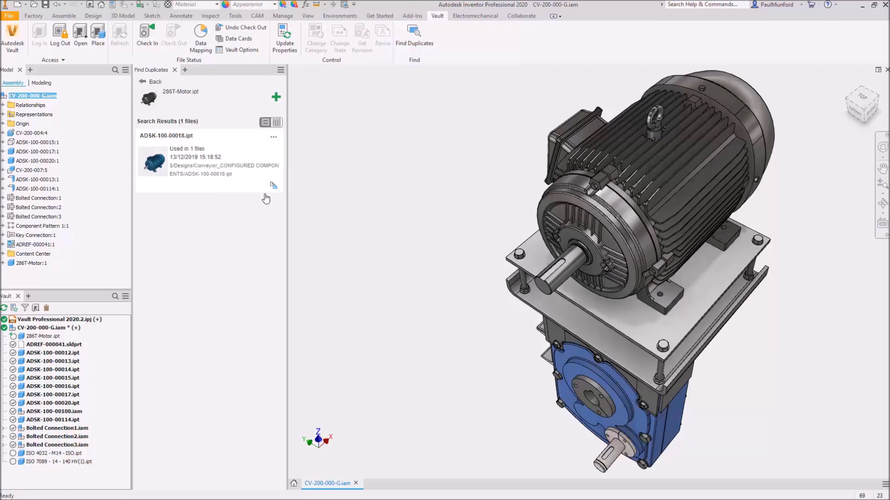
Replace the motor with ADSK-100-00018.ipt and check the gearbox in with a 'first check in' comment
{"action": "left_click", "coordinate": [52, 394]}
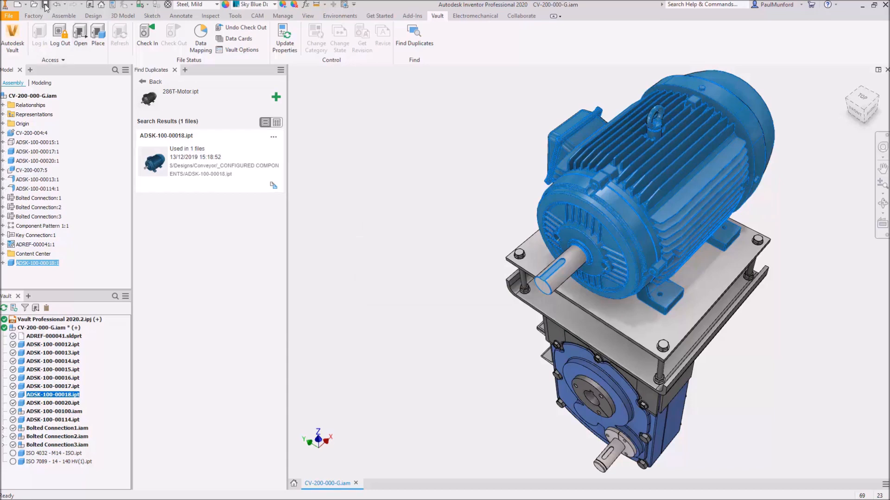
{"action": "left_click", "coordinate": [147, 35]}
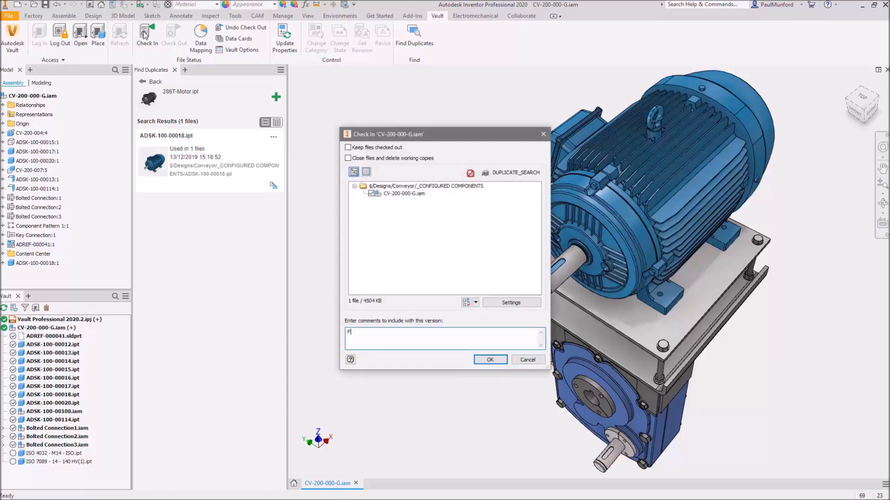
{"action": "type", "text": "irst check in with Motor"}
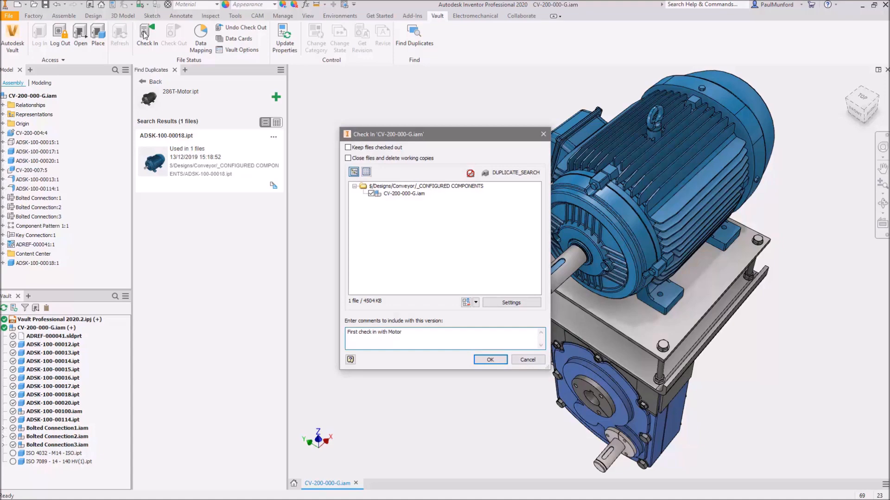
{"action": "left_click", "coordinate": [489, 359]}
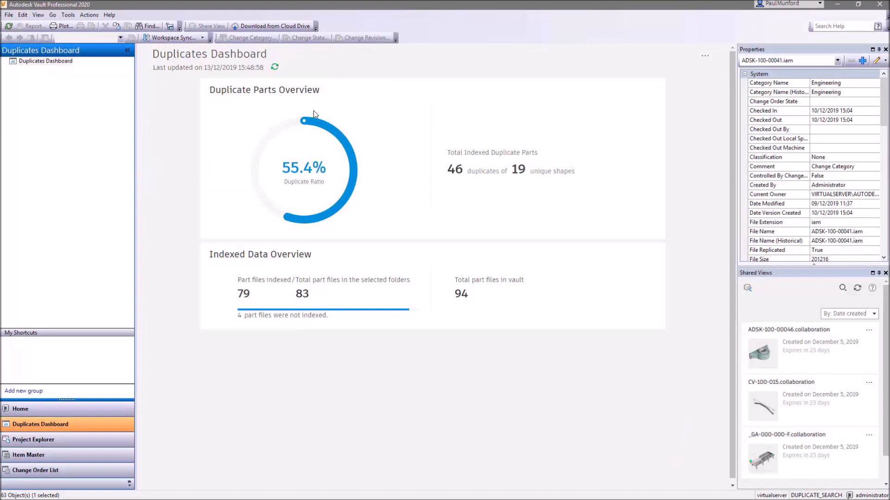
Refresh the Duplicates Dashboard, page through the duplicates report and export it to a file
{"action": "left_click", "coordinate": [275, 68]}
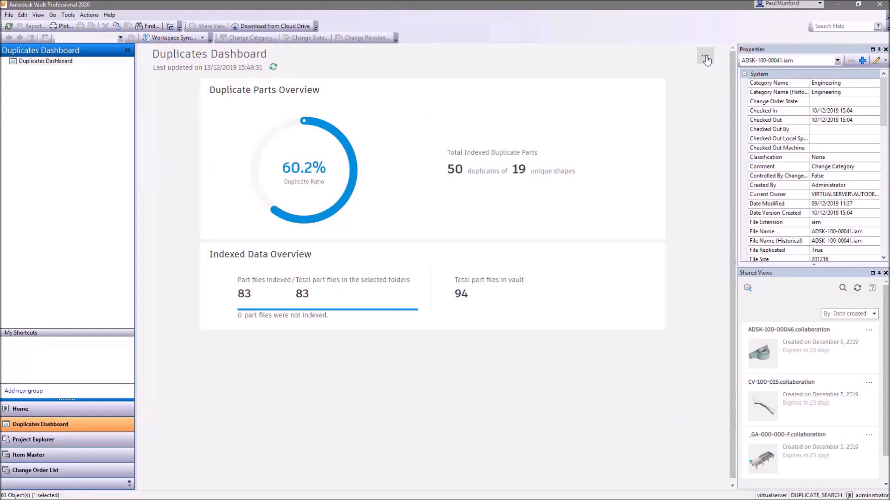
{"action": "left_click", "coordinate": [705, 59]}
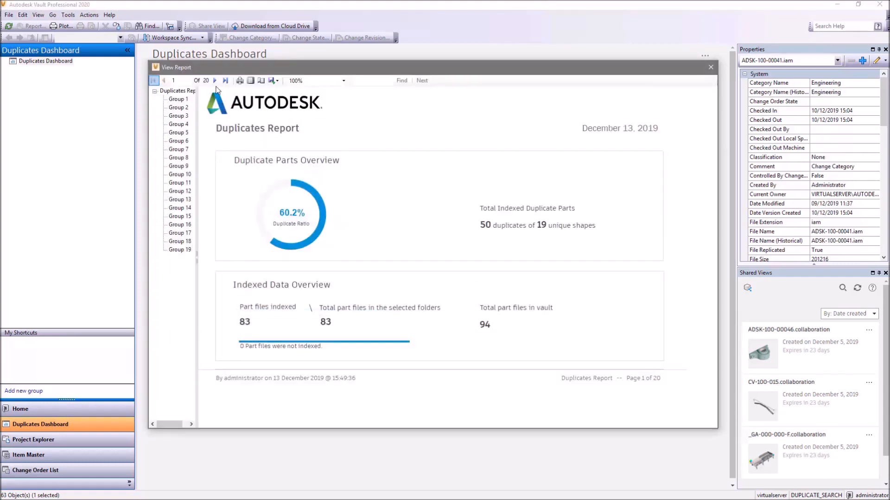
{"action": "left_click", "coordinate": [215, 80]}
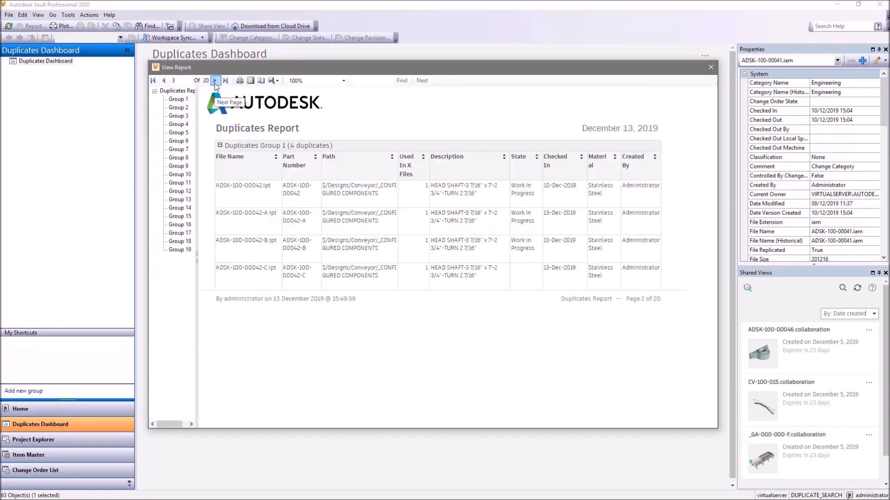
{"action": "left_click", "coordinate": [215, 80]}
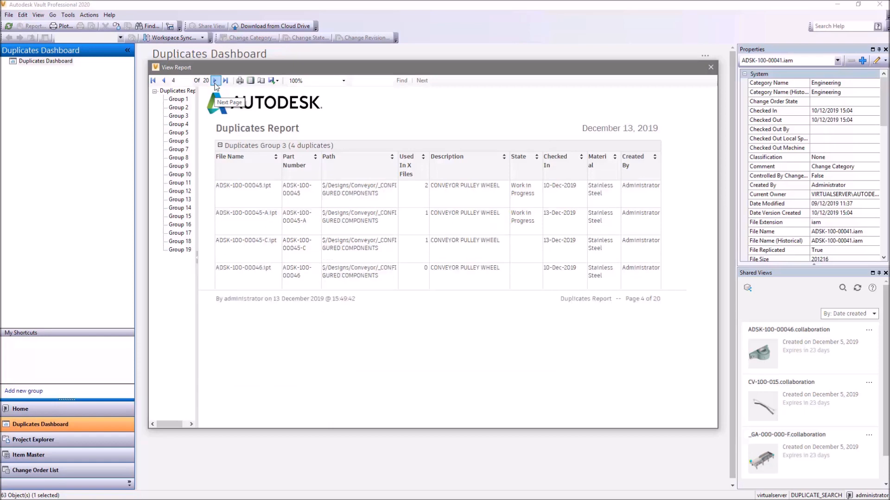
{"action": "left_click", "coordinate": [273, 80]}
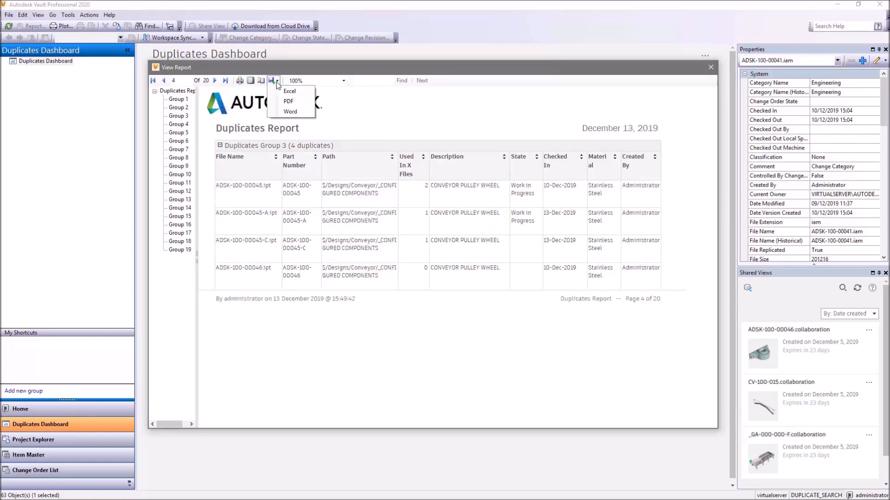
{"action": "left_click", "coordinate": [290, 91]}
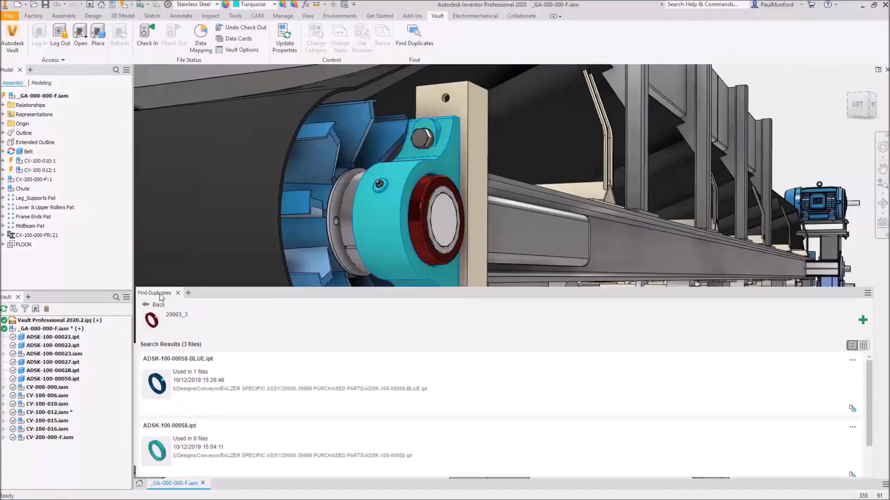
Show the bearing collar's duplicate results as a Details View property table
{"action": "left_click", "coordinate": [862, 346]}
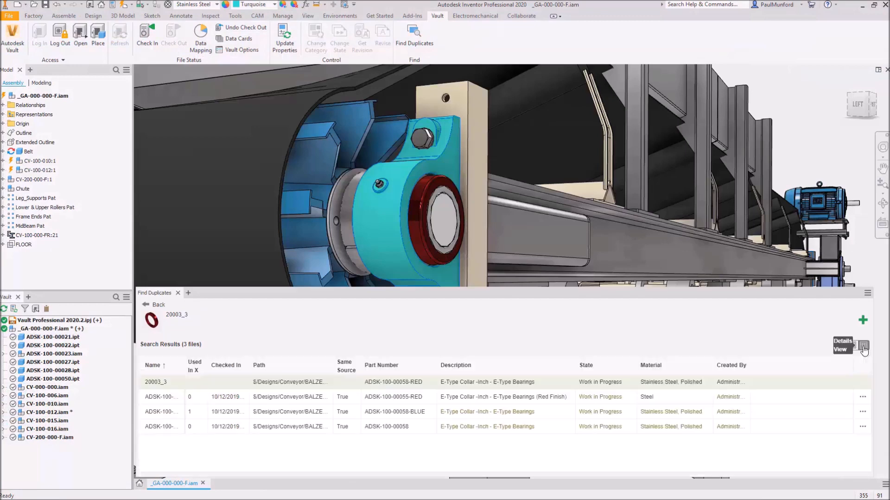
{"action": "left_click", "coordinate": [862, 426]}
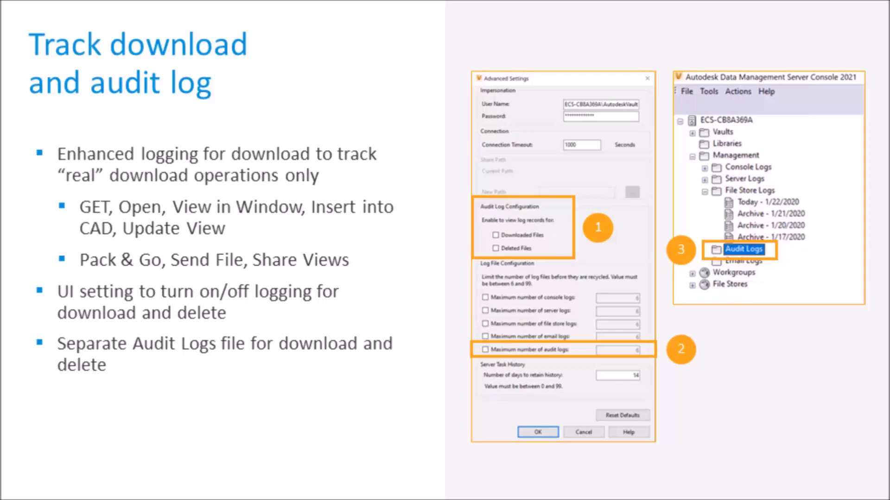
Advance to the 'Usability enhancements in Object security dialog' slide
{"action": "key", "text": "right"}
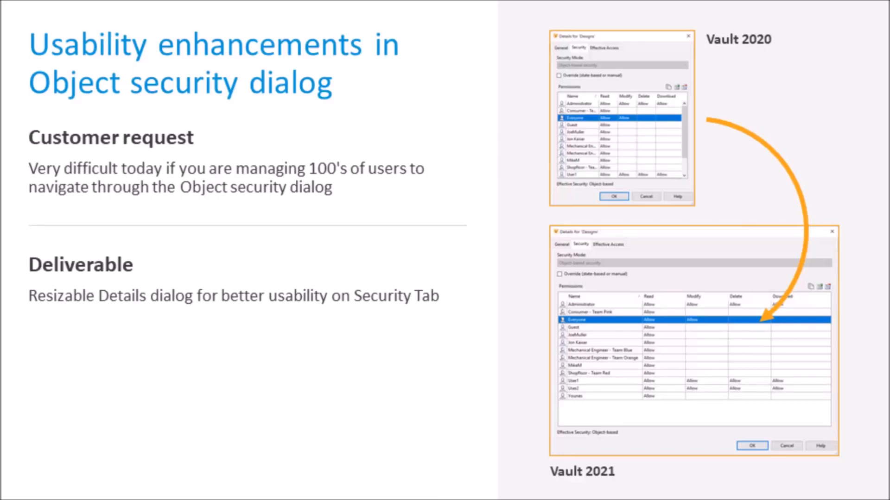